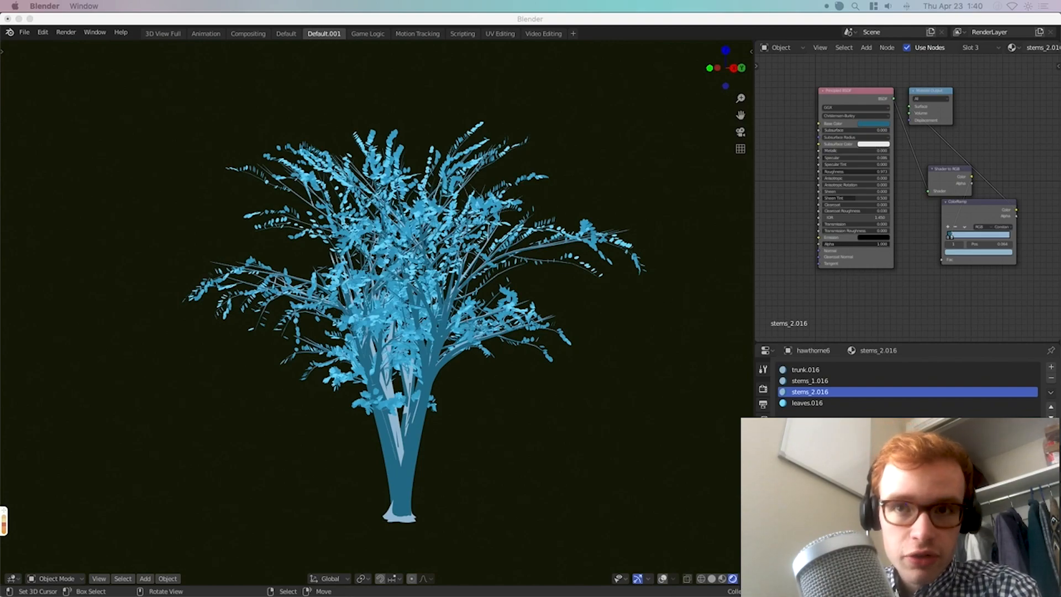
pyautogui.moveTo(305, 242)
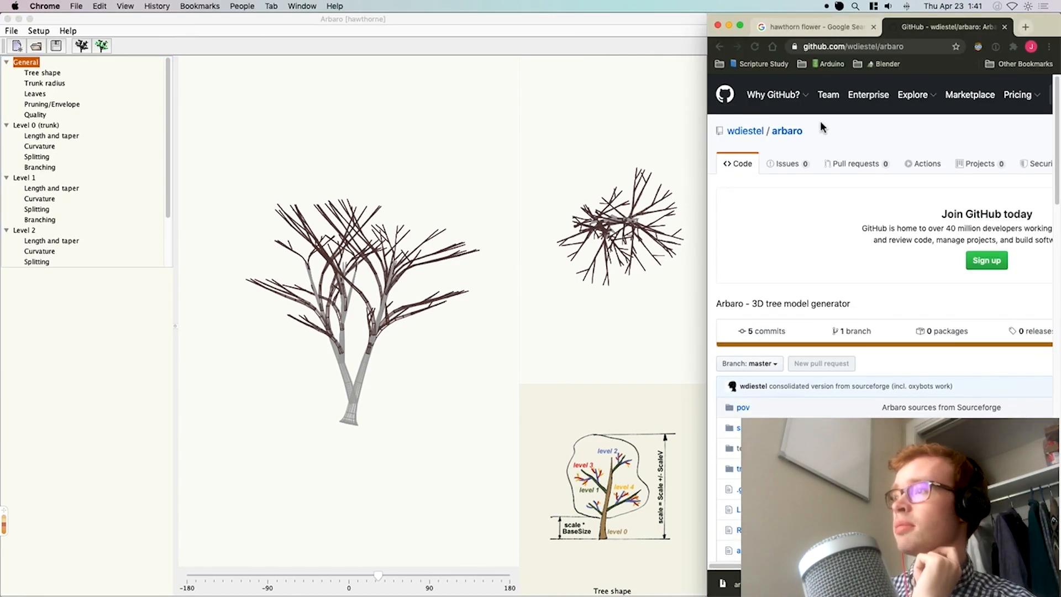
pyautogui.moveTo(710, 70)
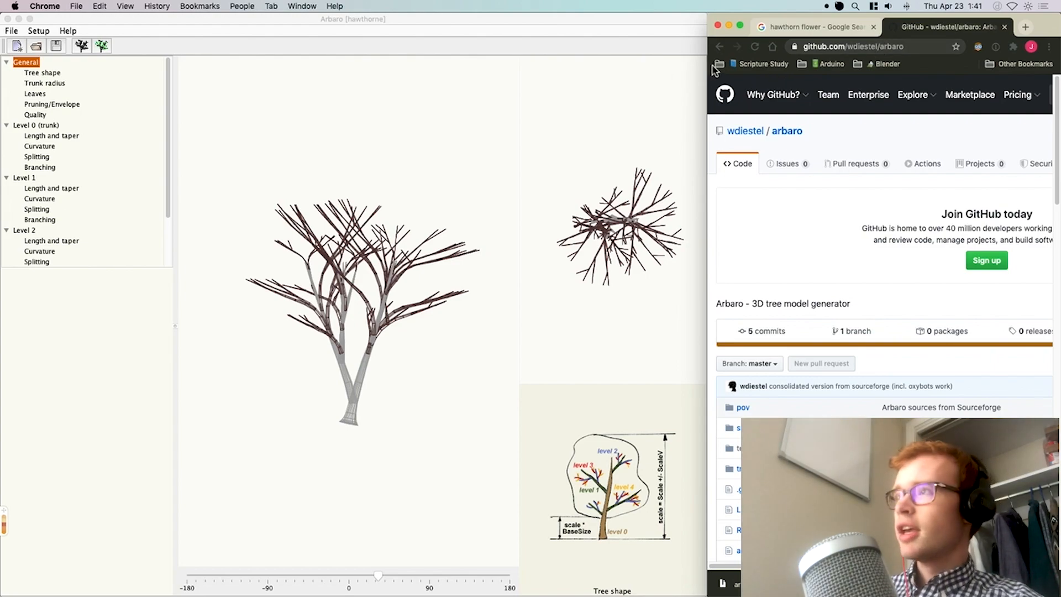
# From the Google results, reopen the wdiestel/arbaro GitHub repository and scroll into its README notes.
pyautogui.click(944, 27)
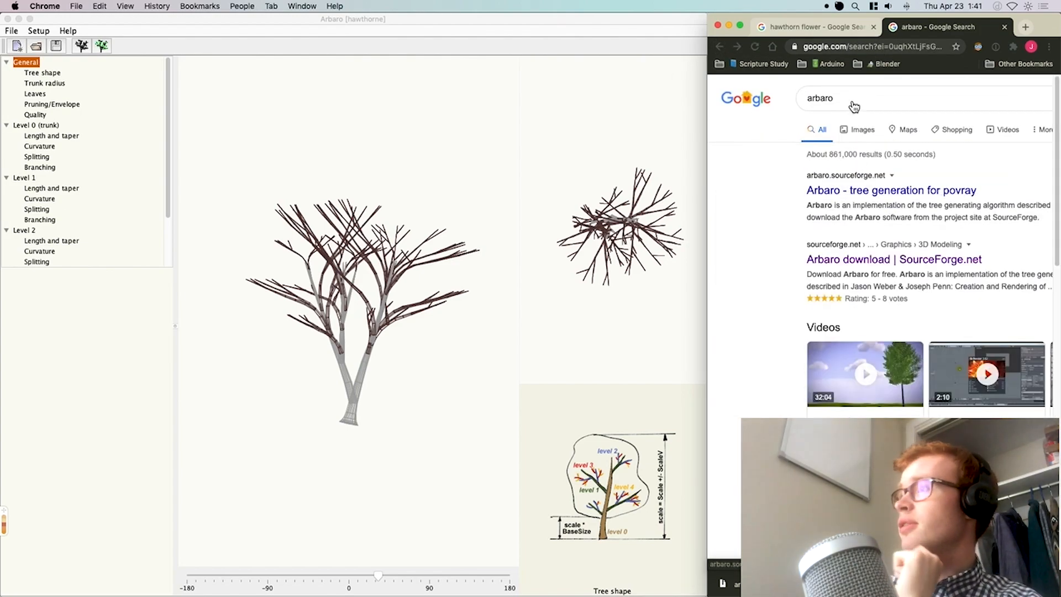
pyautogui.moveTo(940, 264)
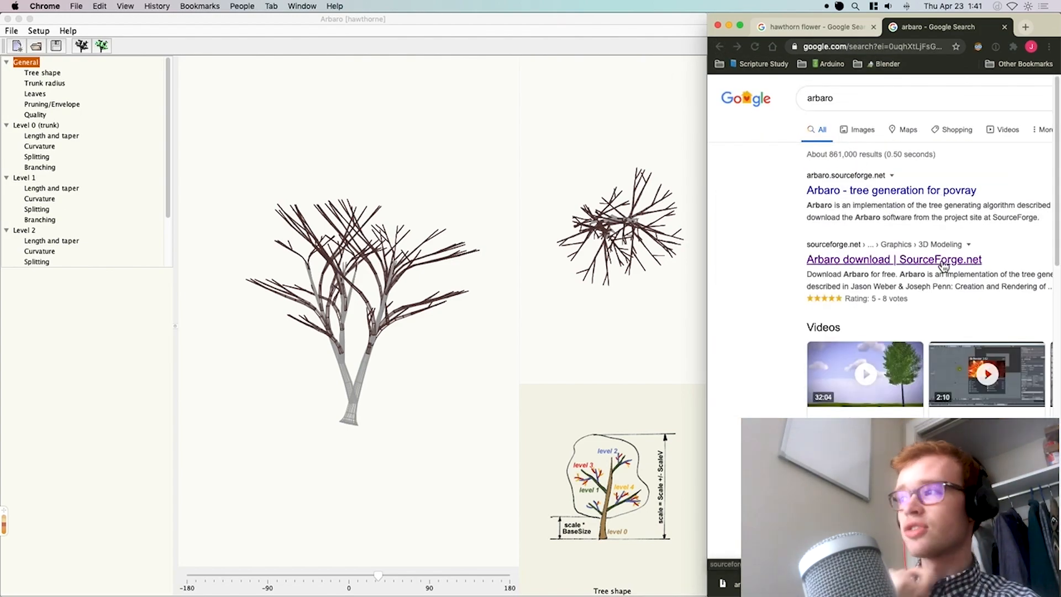
pyautogui.scroll(-3)
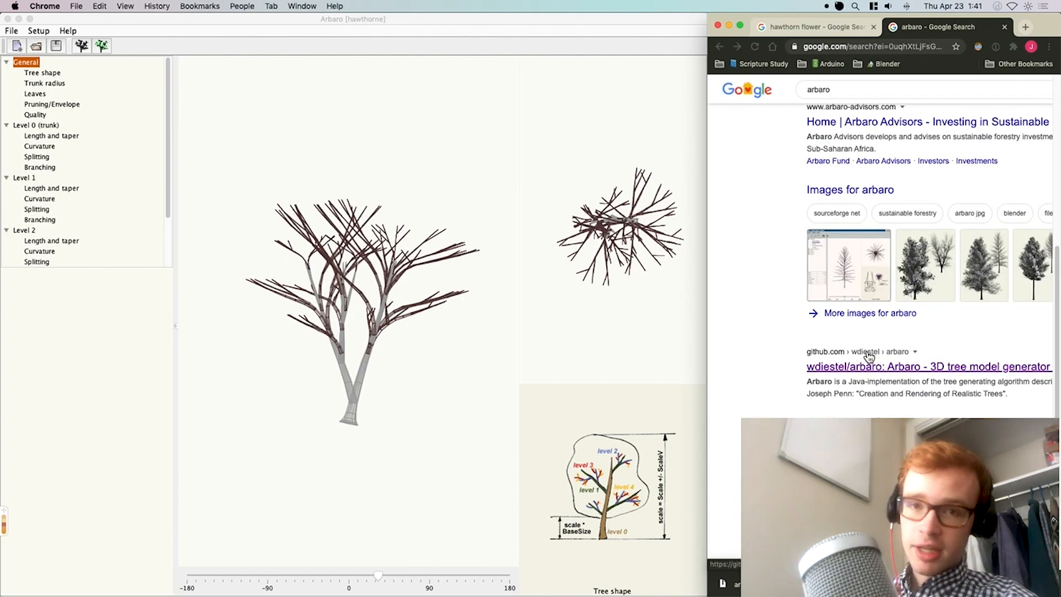
pyautogui.click(927, 365)
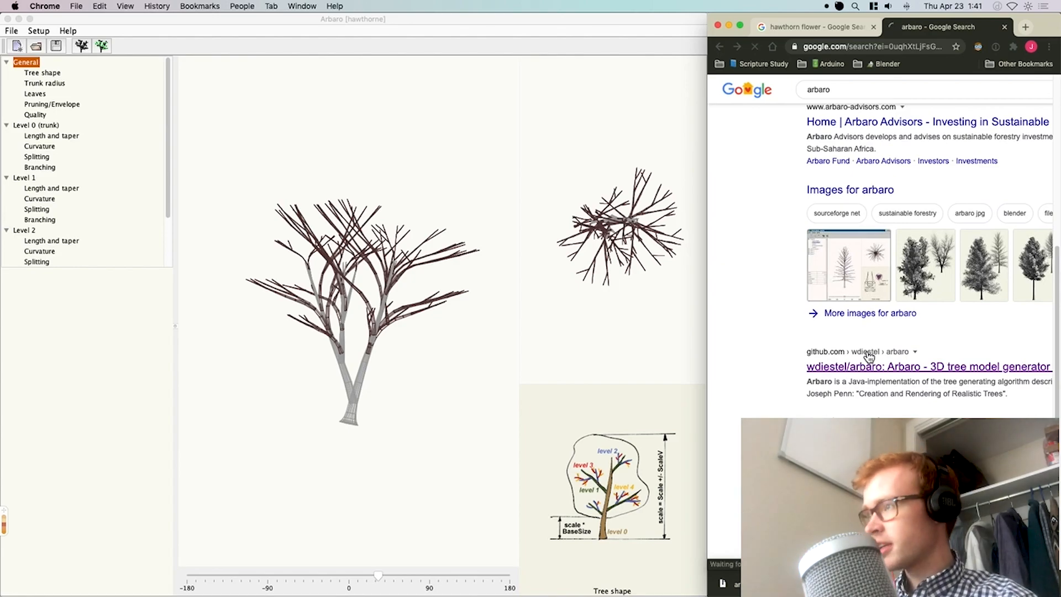
pyautogui.click(928, 366)
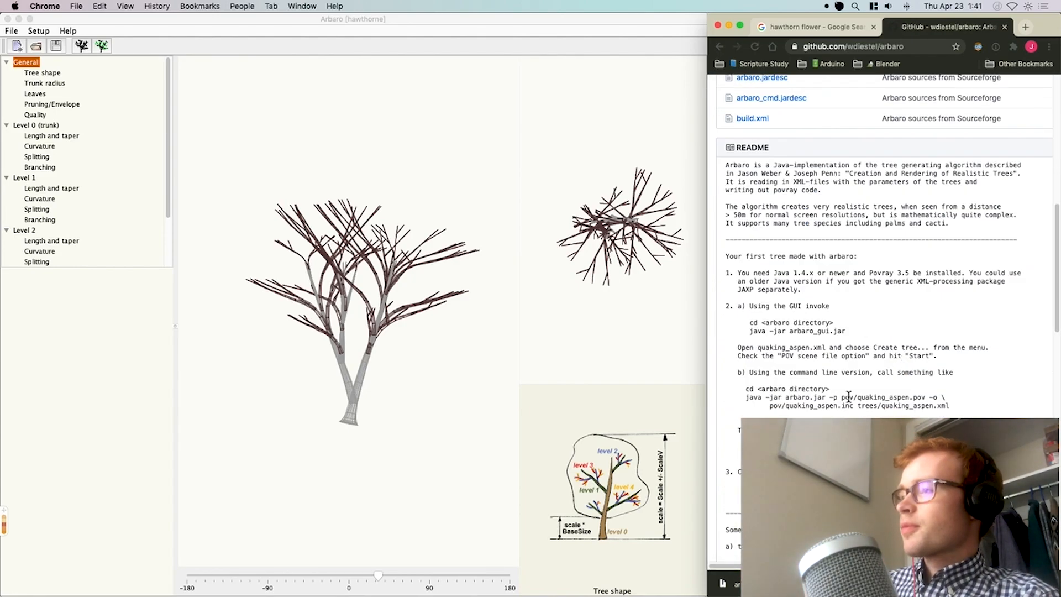
pyautogui.scroll(-3)
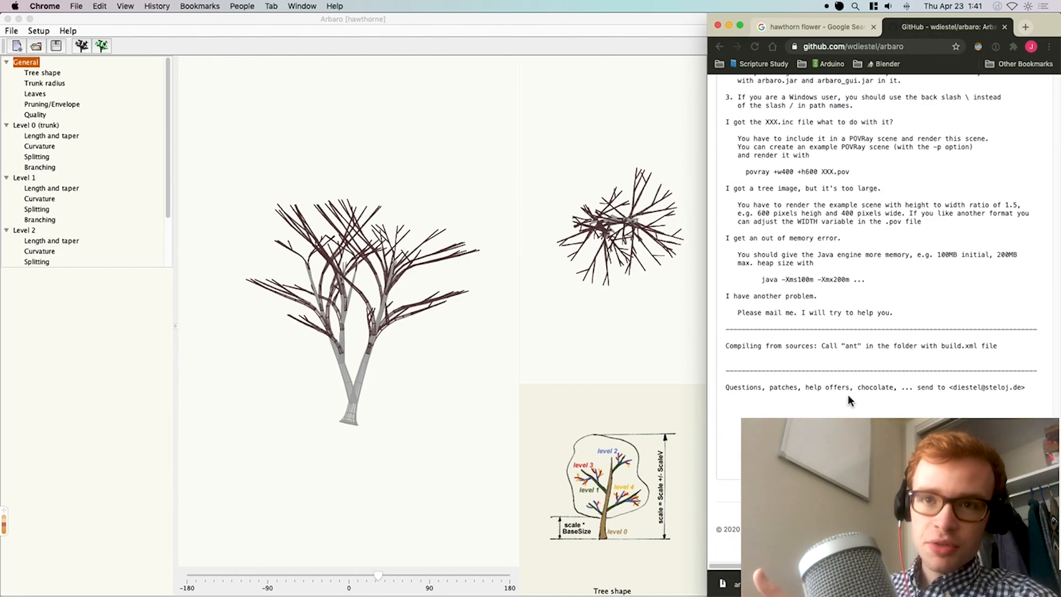
pyautogui.moveTo(643, 322)
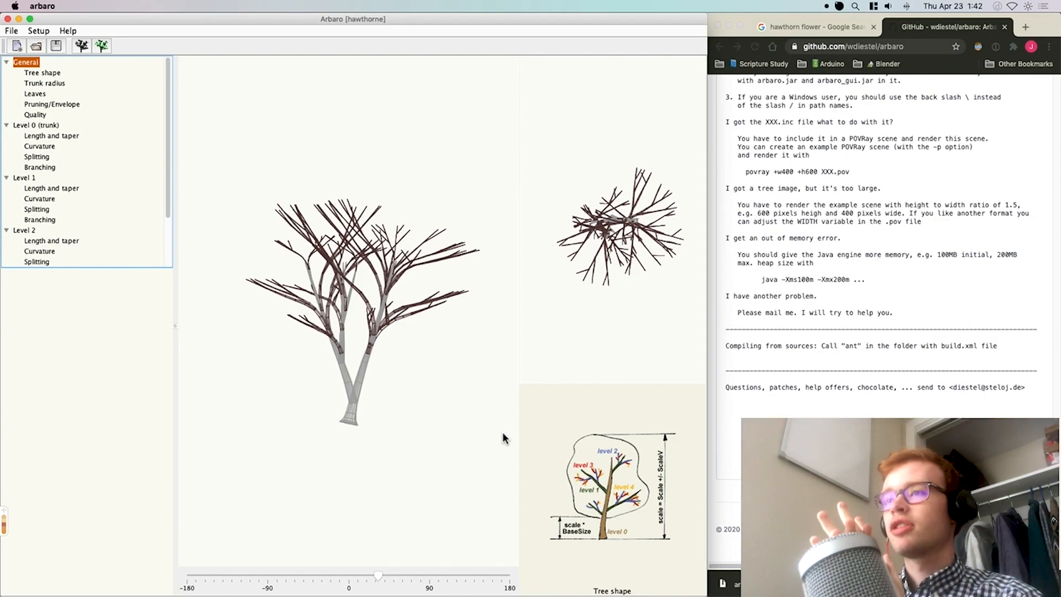
pyautogui.moveTo(472, 413)
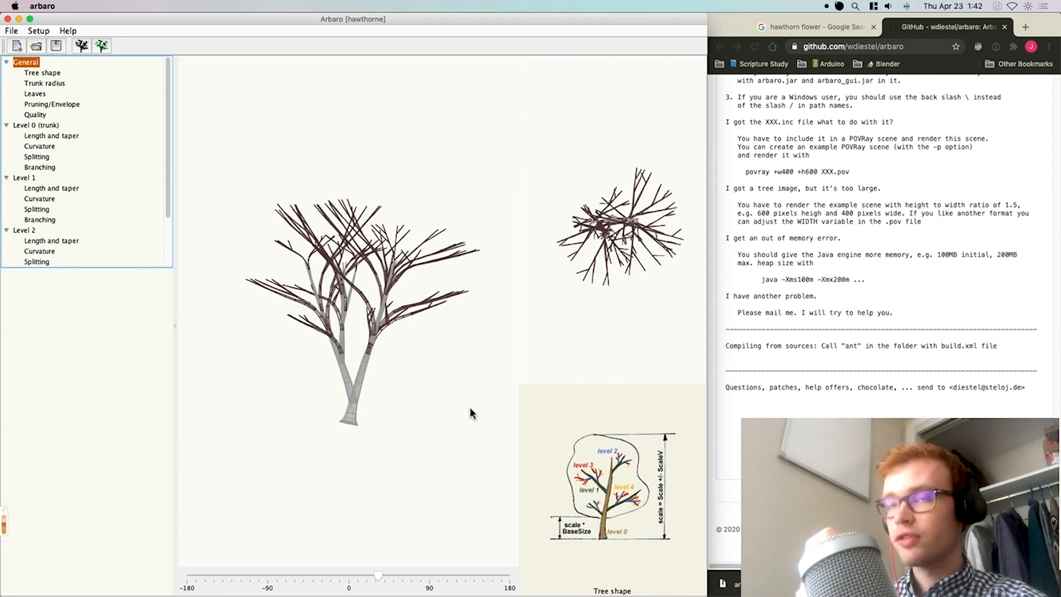
pyautogui.moveTo(152, 93)
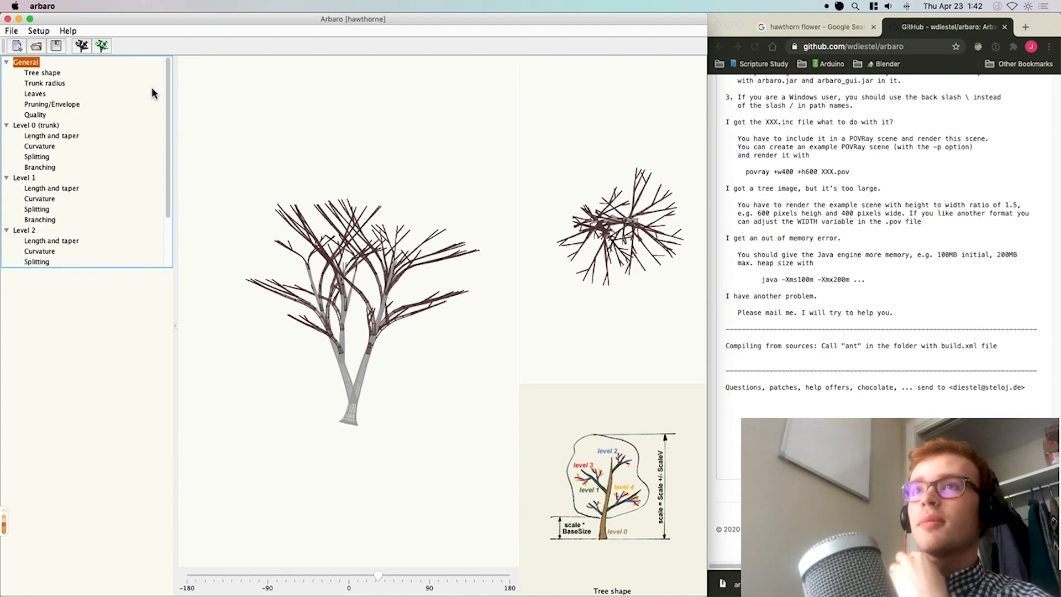
pyautogui.moveTo(439, 345)
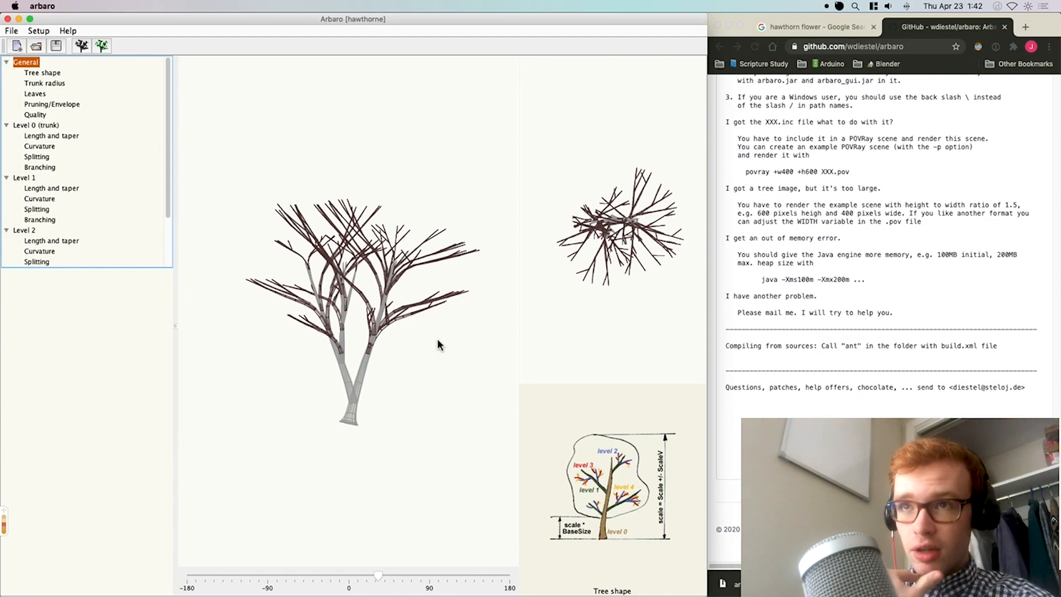
pyautogui.moveTo(408, 342)
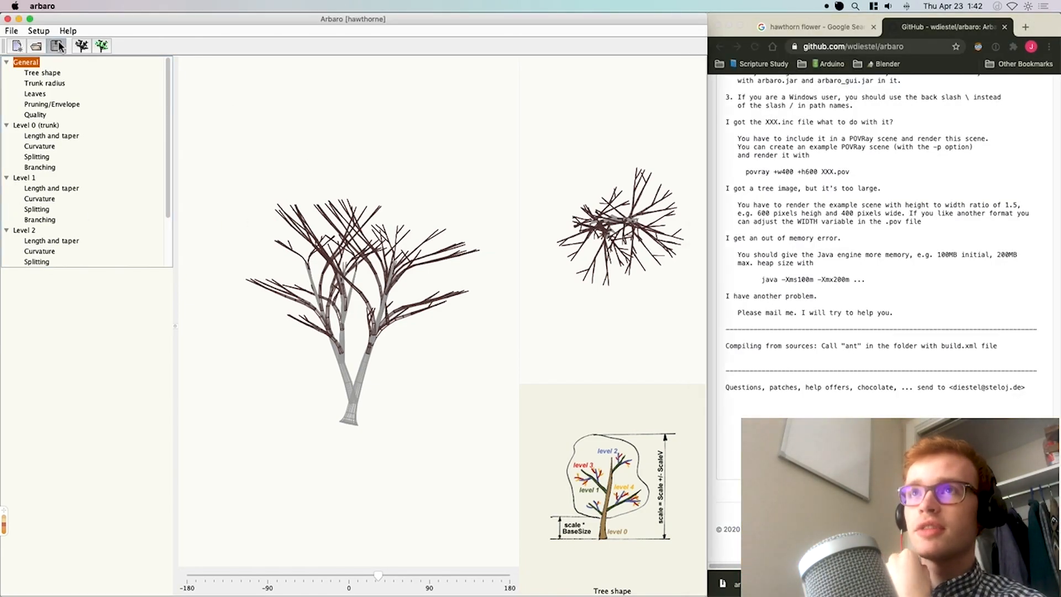
# Open the bundled european_larch.xml tree parameter file from the trees folder.
pyautogui.click(38, 31)
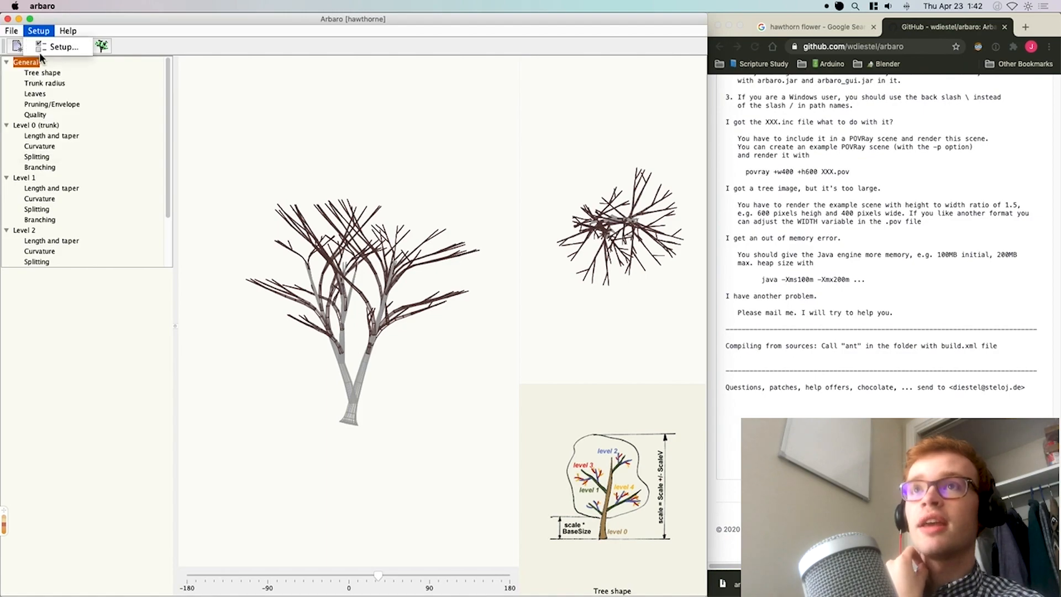
pyautogui.click(35, 46)
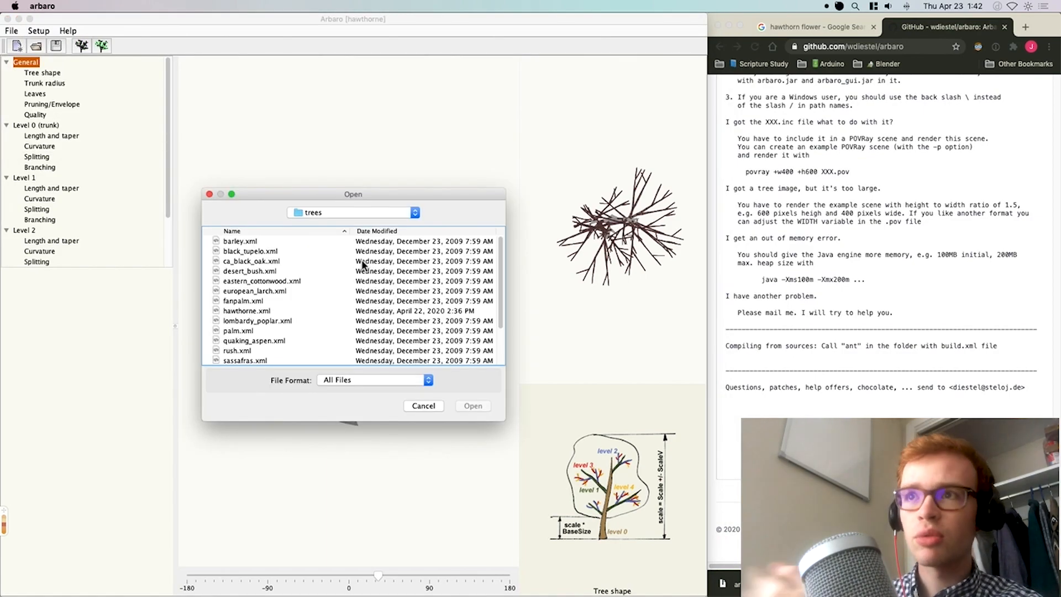
pyautogui.moveTo(332, 266)
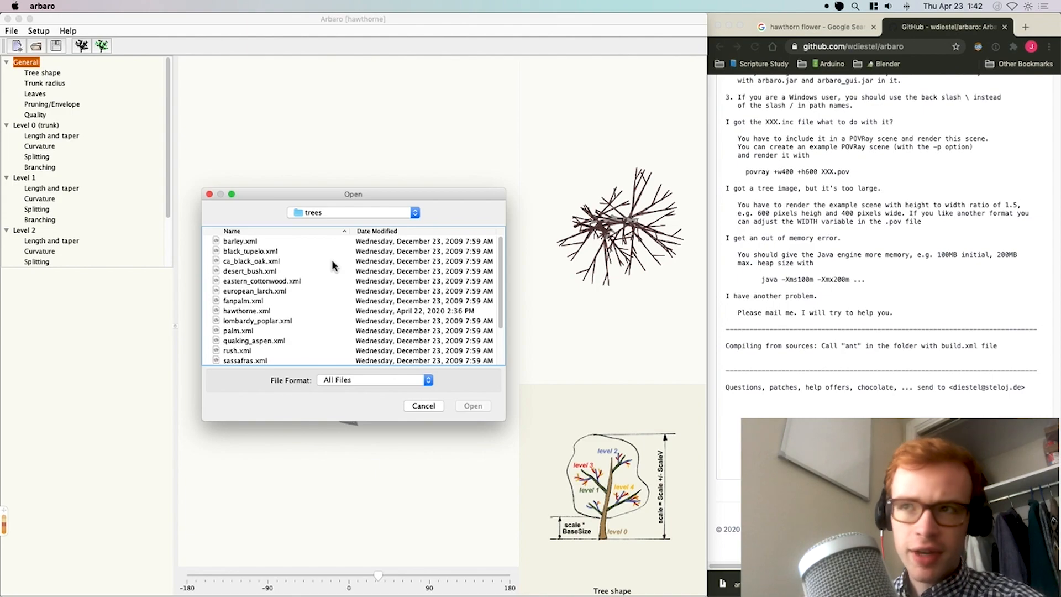
pyautogui.scroll(-3)
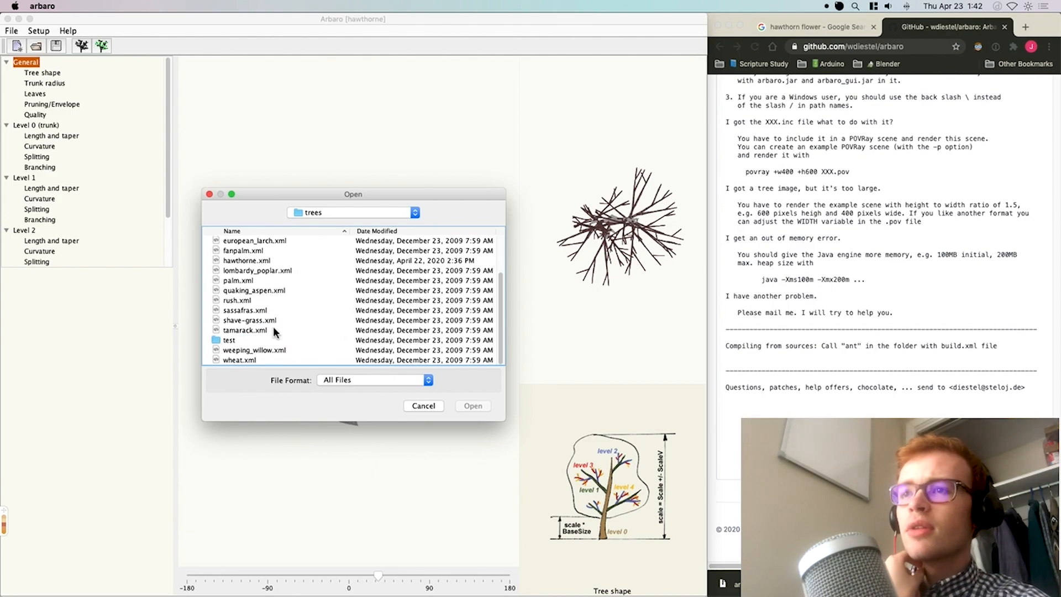
pyautogui.scroll(3)
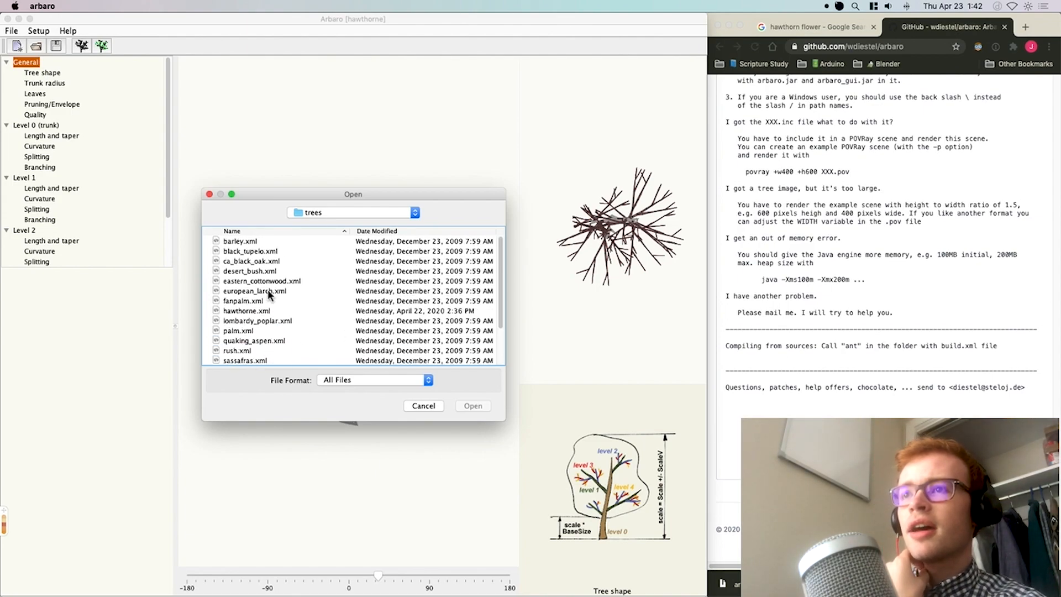
pyautogui.doubleClick(255, 290)
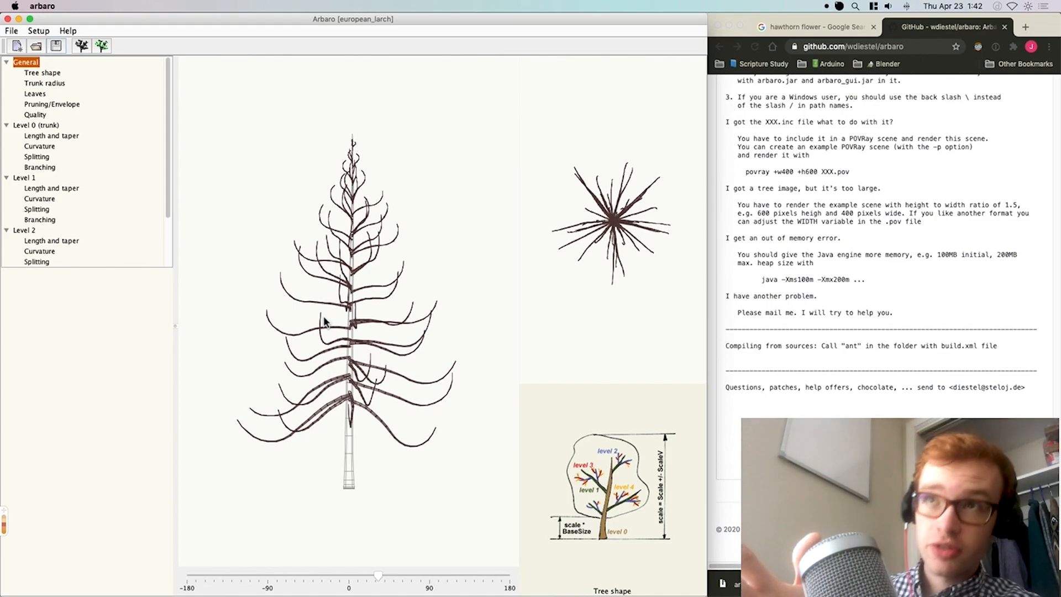
# Show the trunk radius parameters, keep Ratio at 0.05 and review the Ratio description.
pyautogui.click(44, 83)
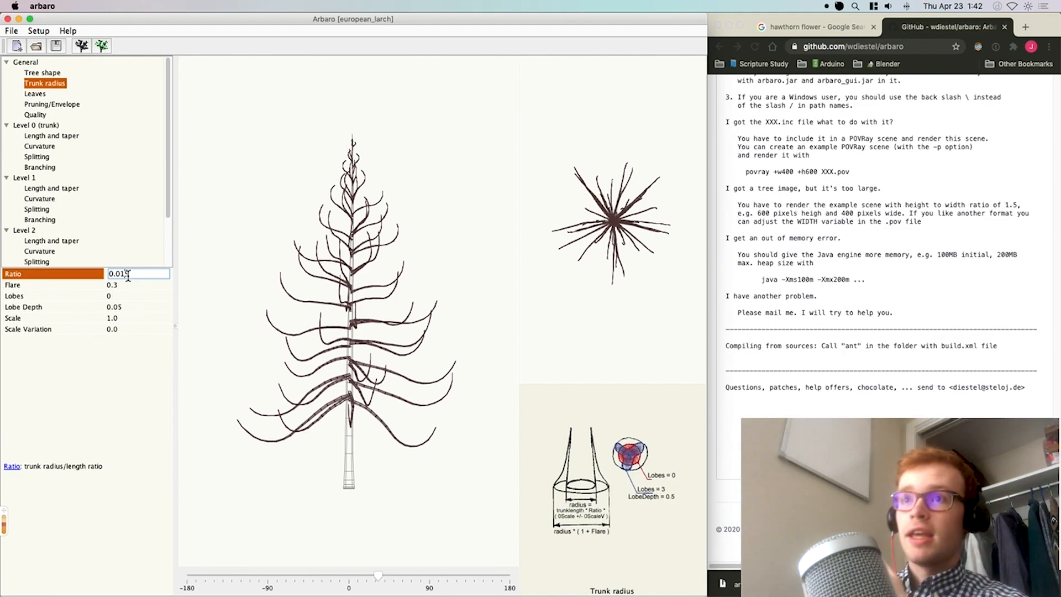
pyautogui.write('0.9')
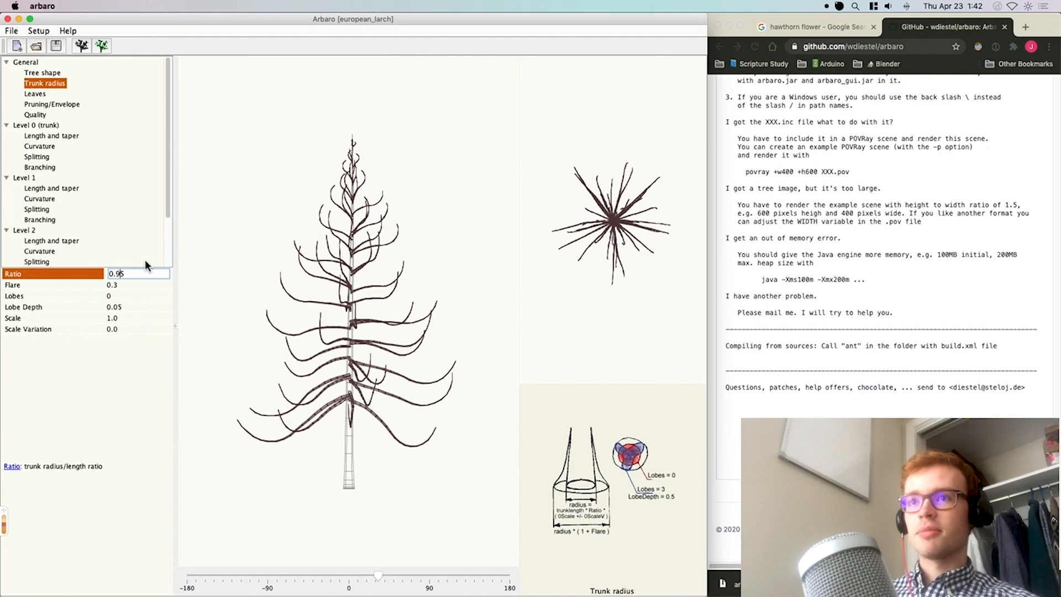
pyautogui.click(54, 284)
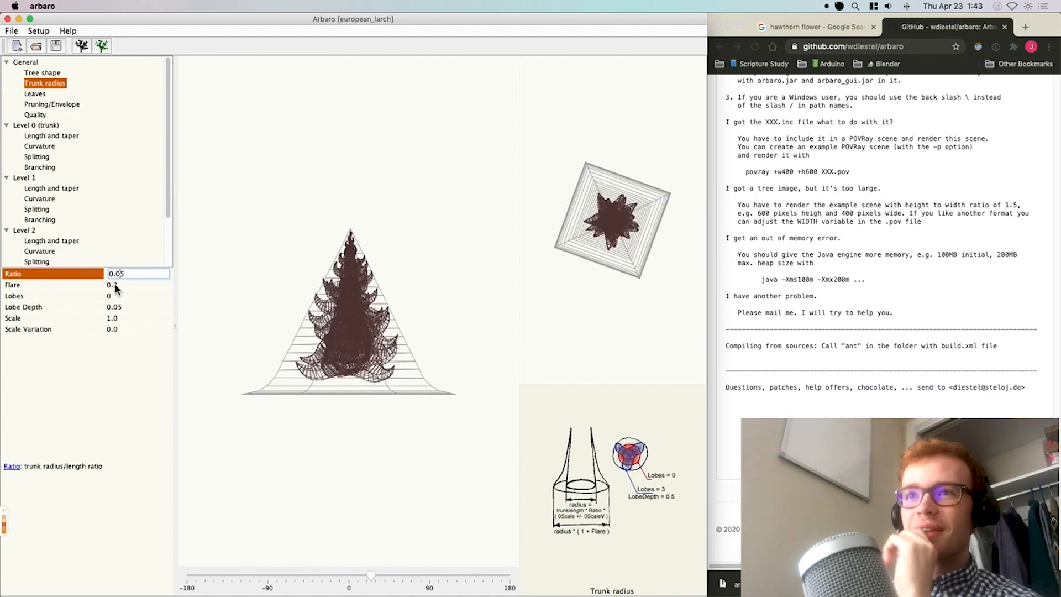
pyautogui.click(54, 284)
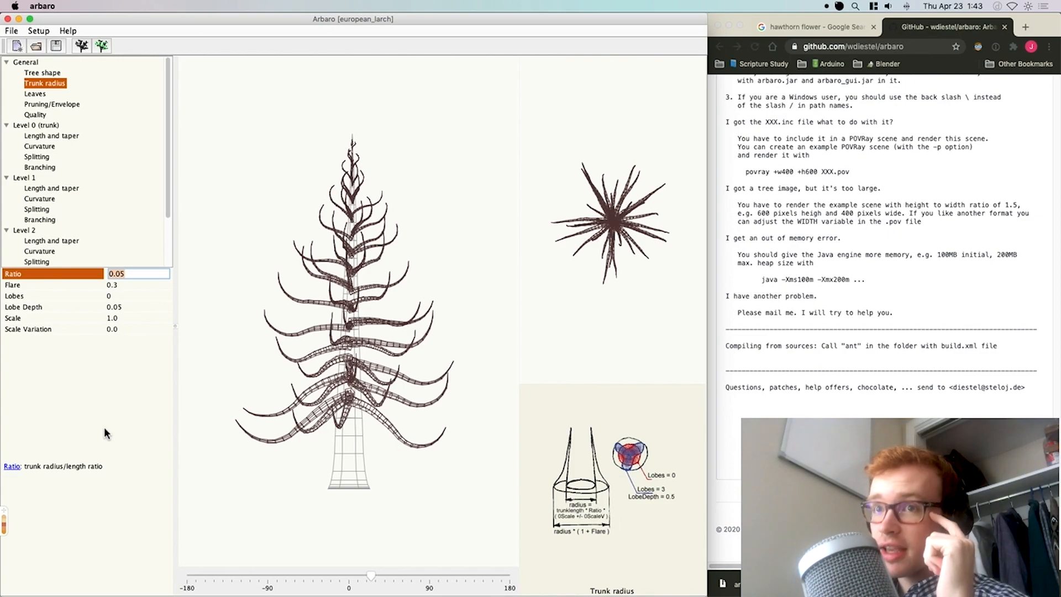
pyautogui.moveTo(11, 457)
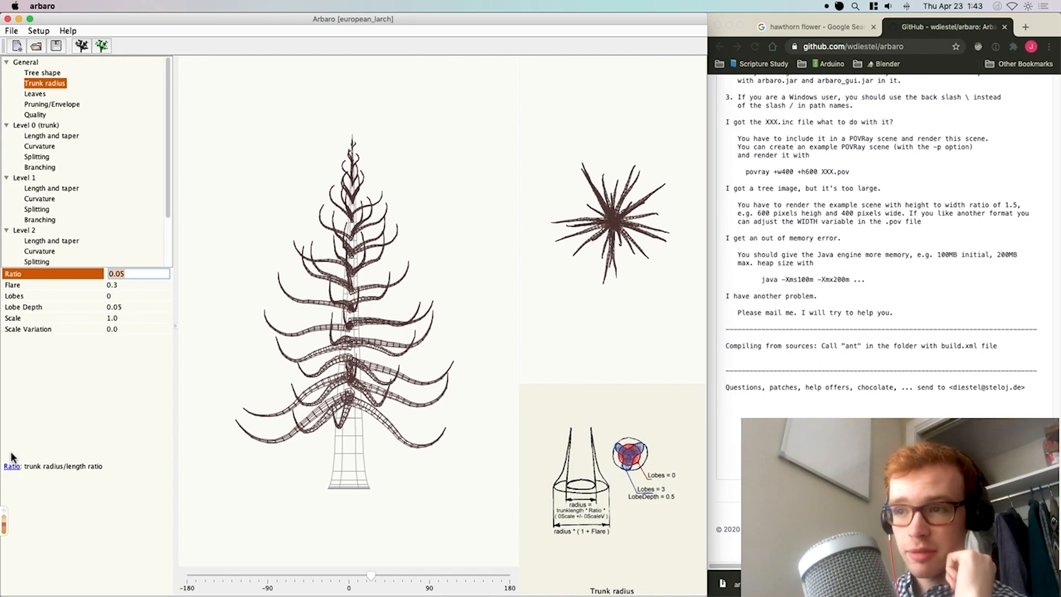
pyautogui.moveTo(545, 533)
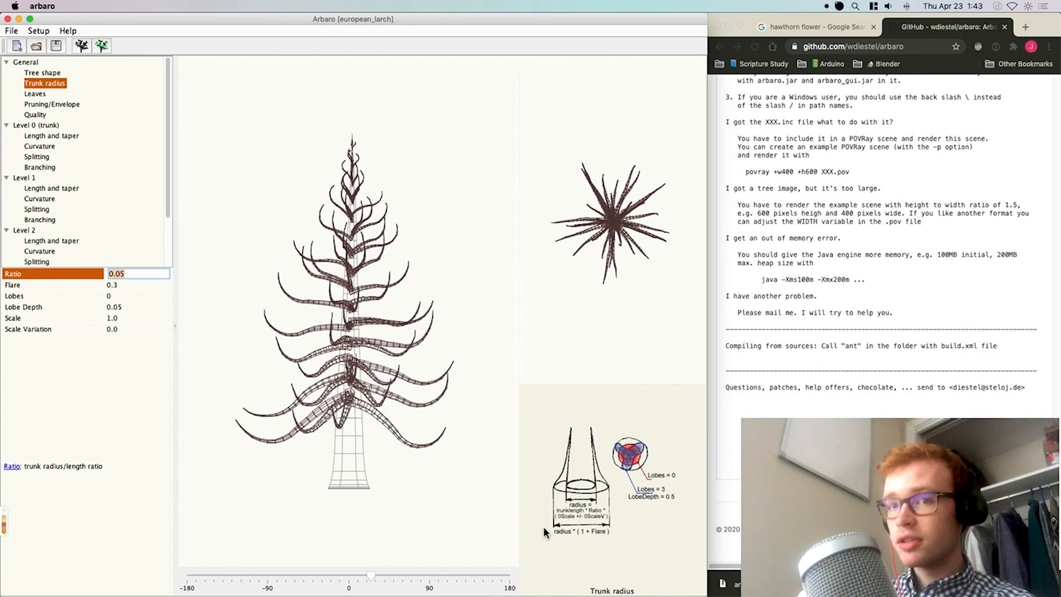
pyautogui.moveTo(663, 463)
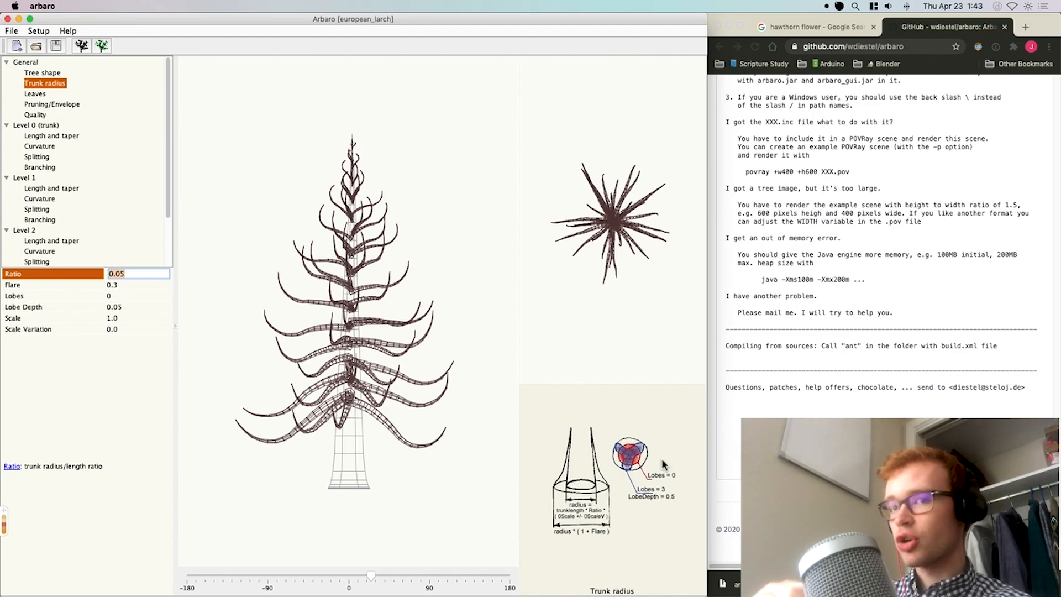
pyautogui.moveTo(11, 466)
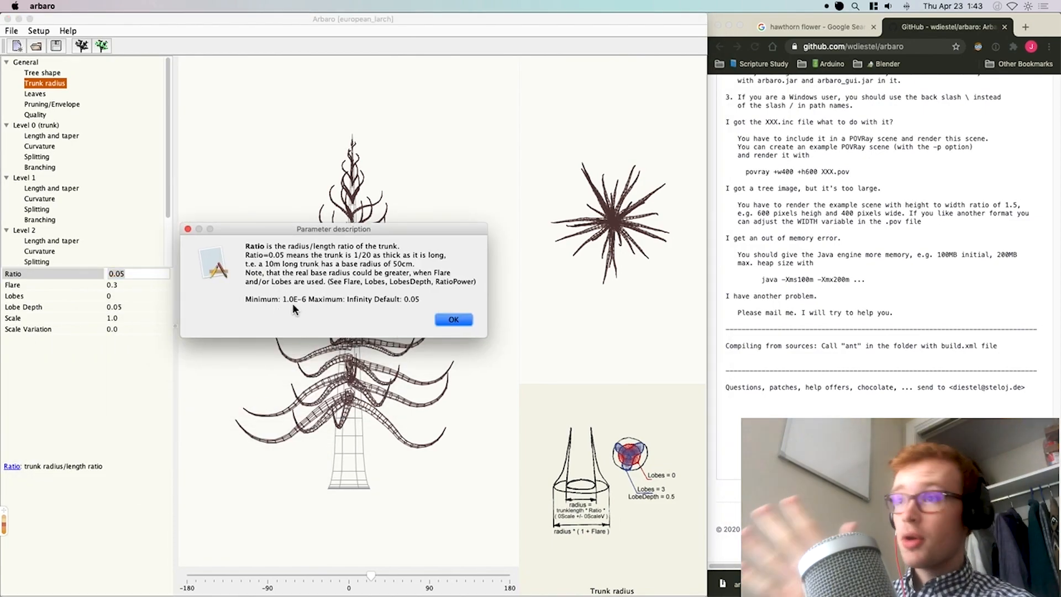
pyautogui.click(453, 319)
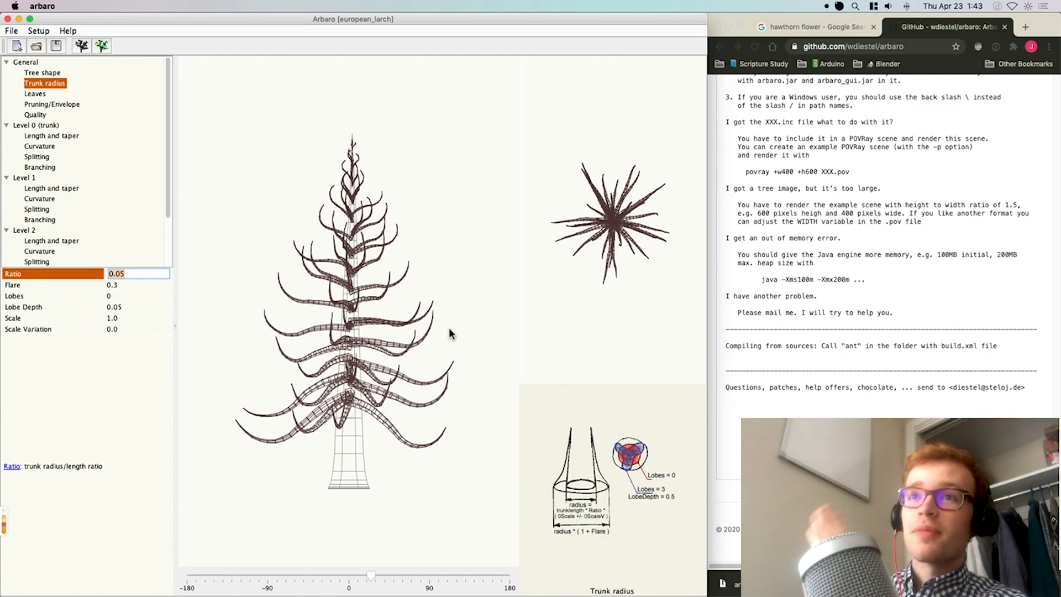
# Show the trunk's length and taper and splitting parameters, reviewing the Seg Splits description.
pyautogui.click(51, 135)
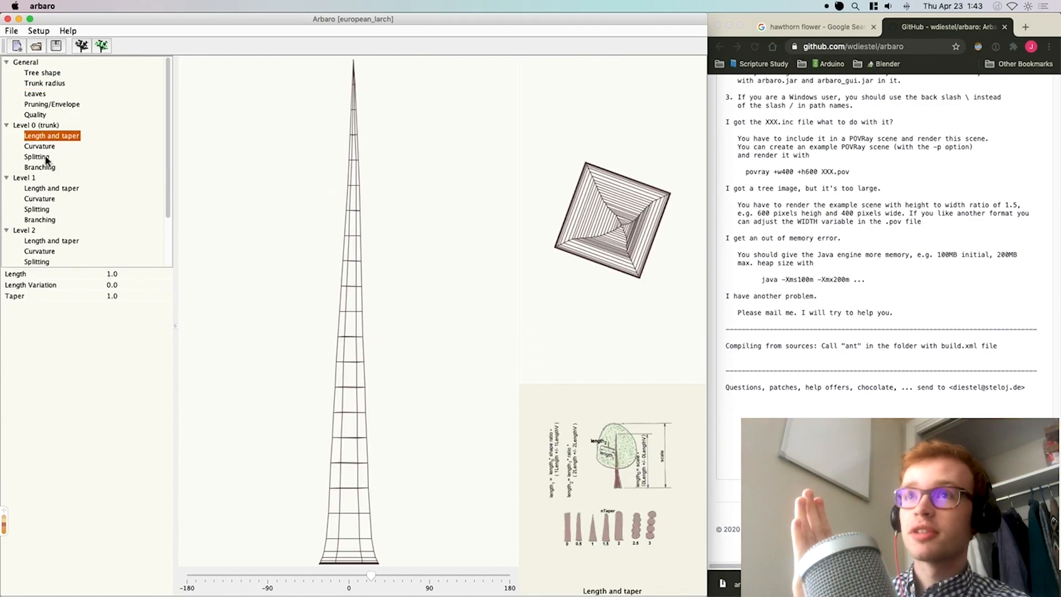
pyautogui.click(37, 155)
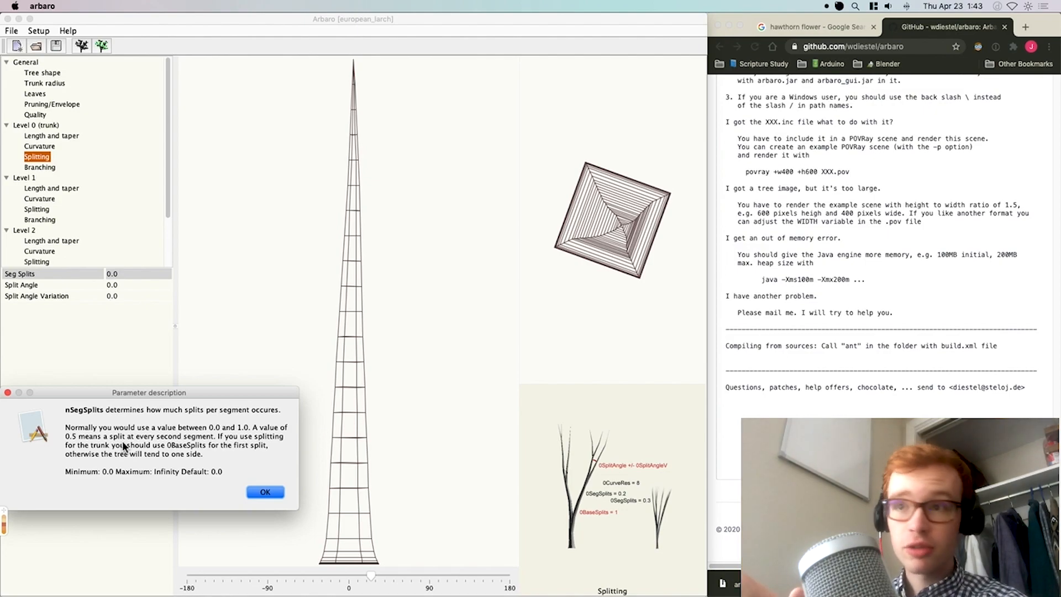
pyautogui.click(264, 492)
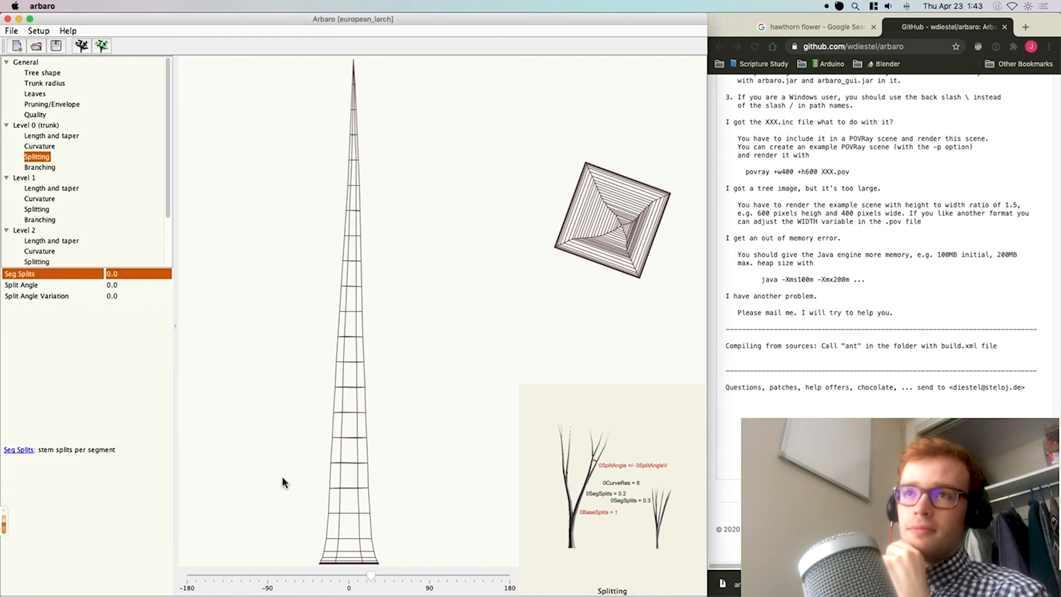
pyautogui.click(42, 73)
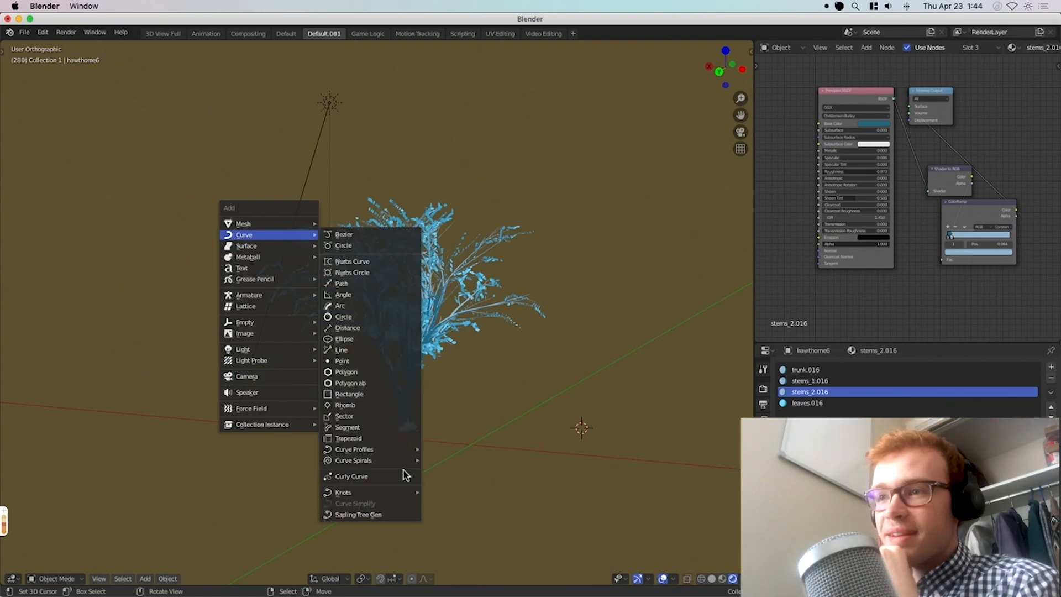
pyautogui.moveTo(494, 407)
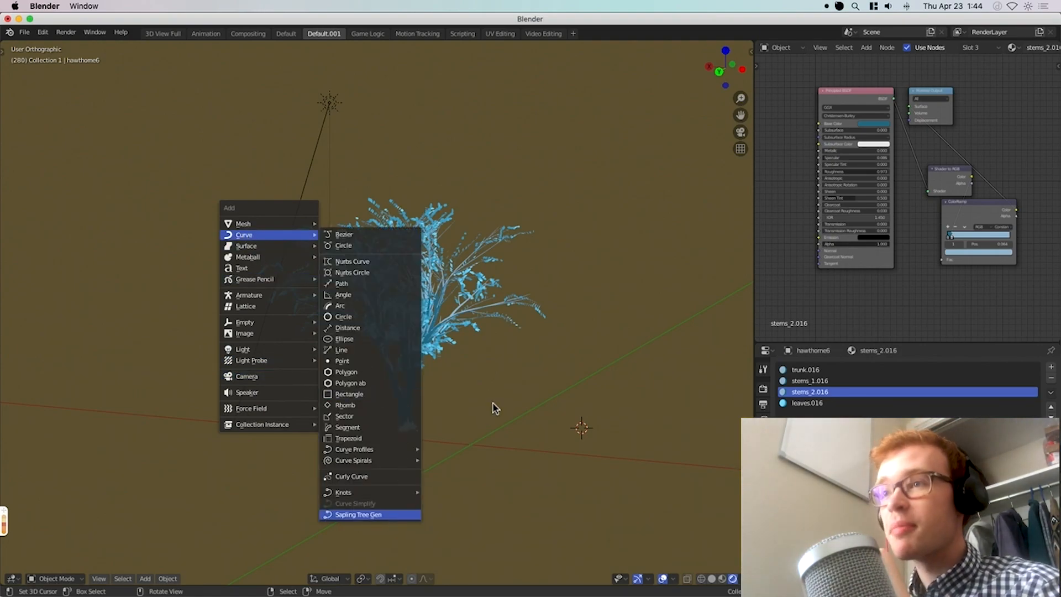
# Generate a Sapling Tree Gen tree beside the blue hawthorn model.
pyautogui.click(357, 514)
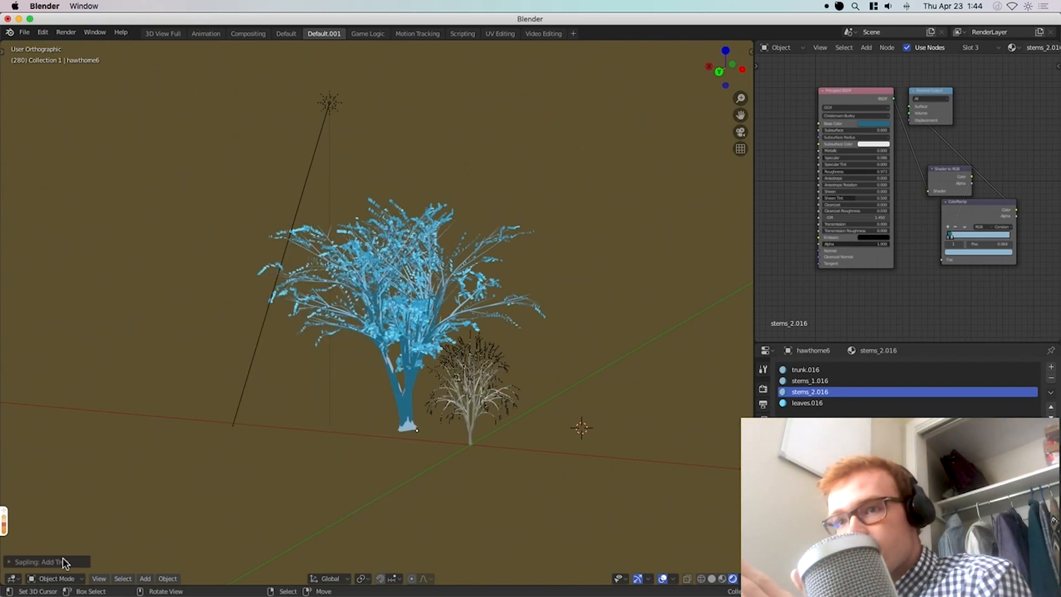
pyautogui.click(48, 561)
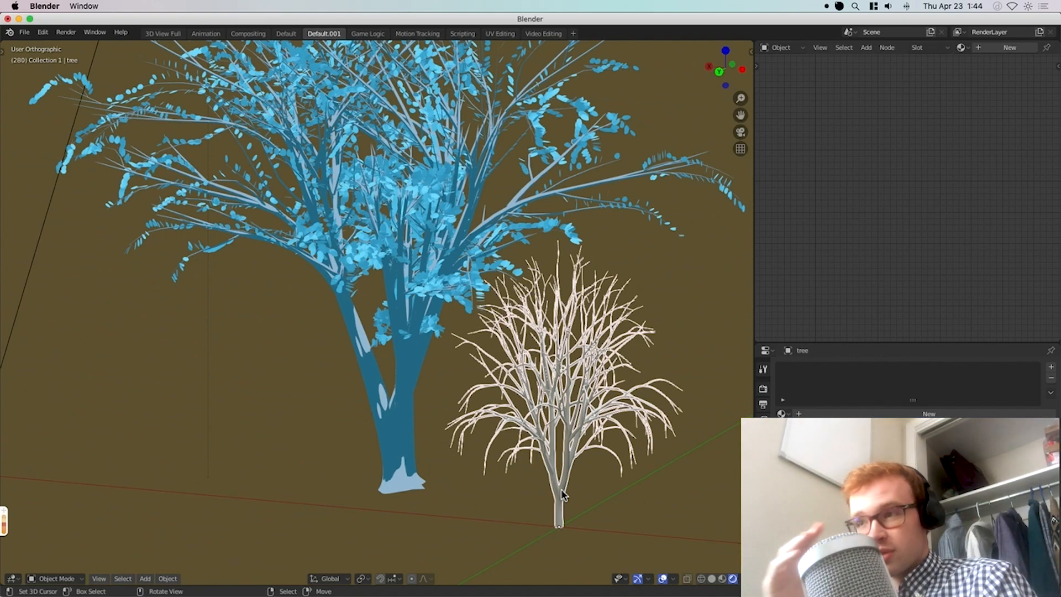
# Delete the first sapling tree and generate a new, bushier Sapling tree beside the hawthorn.
pyautogui.press('x')
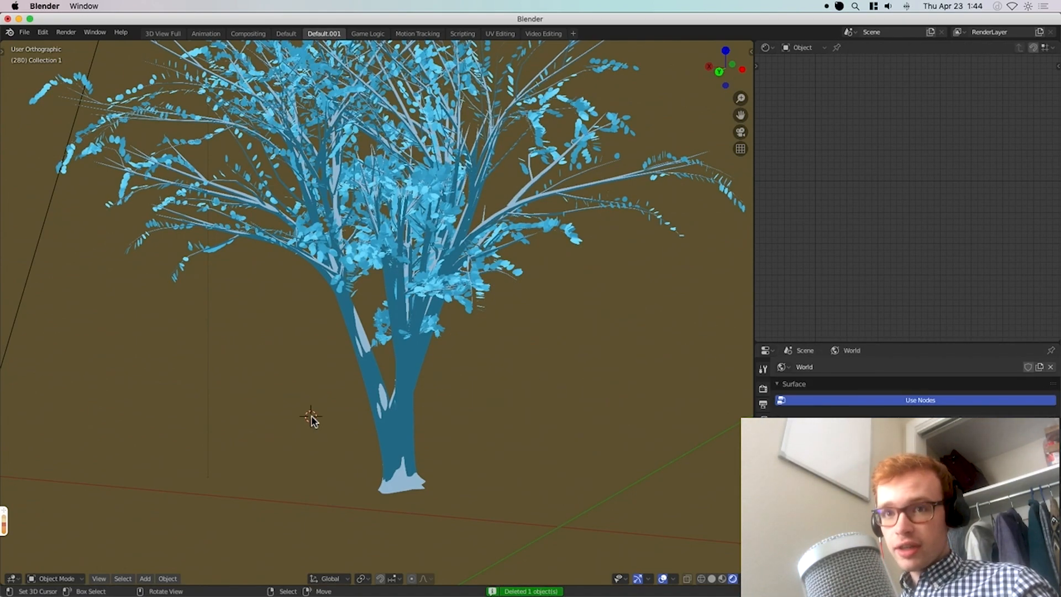
pyautogui.click(145, 578)
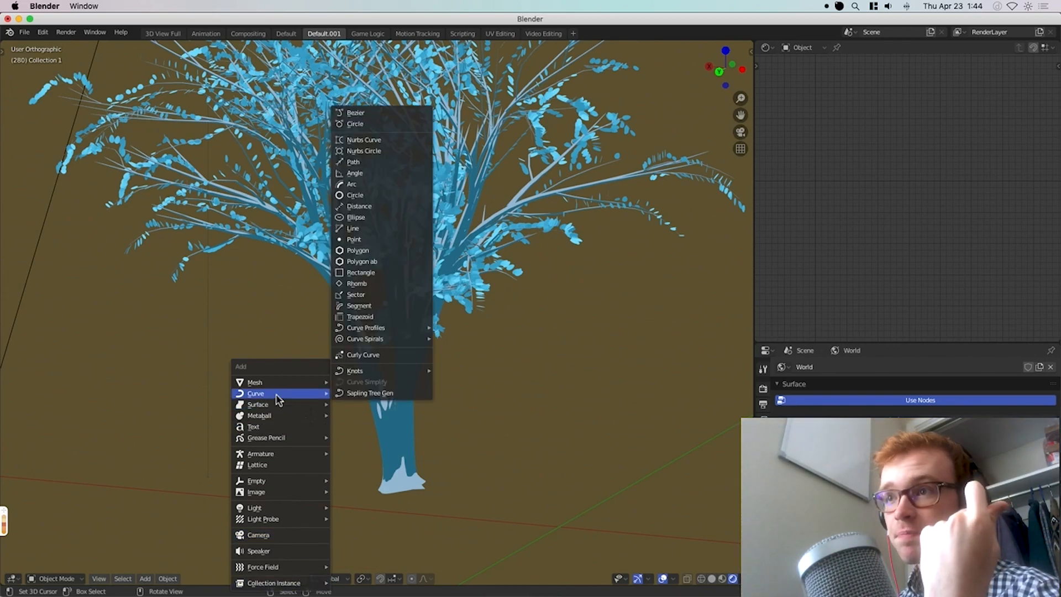
pyautogui.click(369, 393)
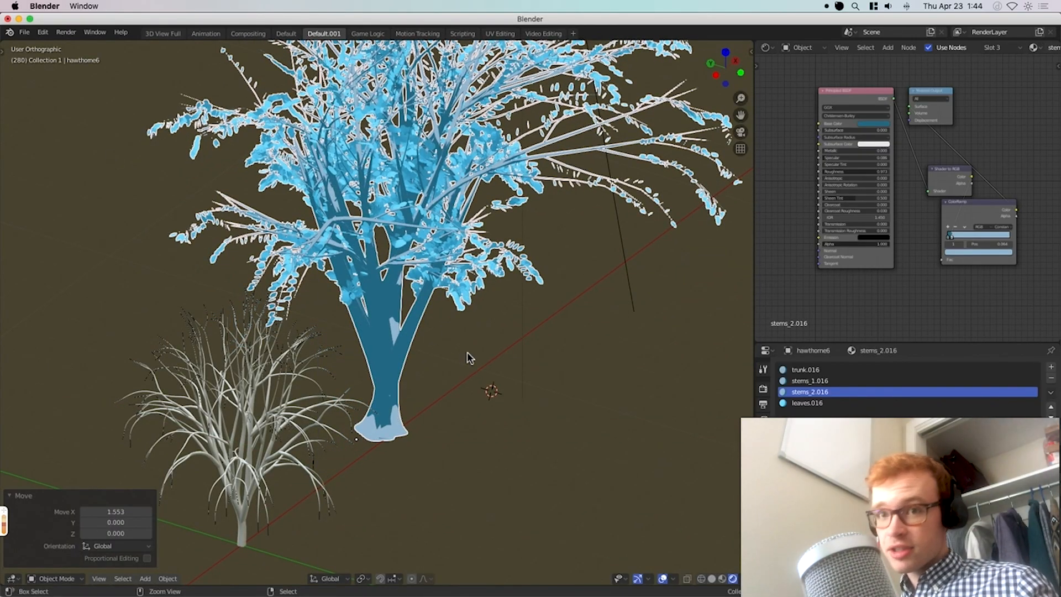
pyautogui.moveTo(245, 494)
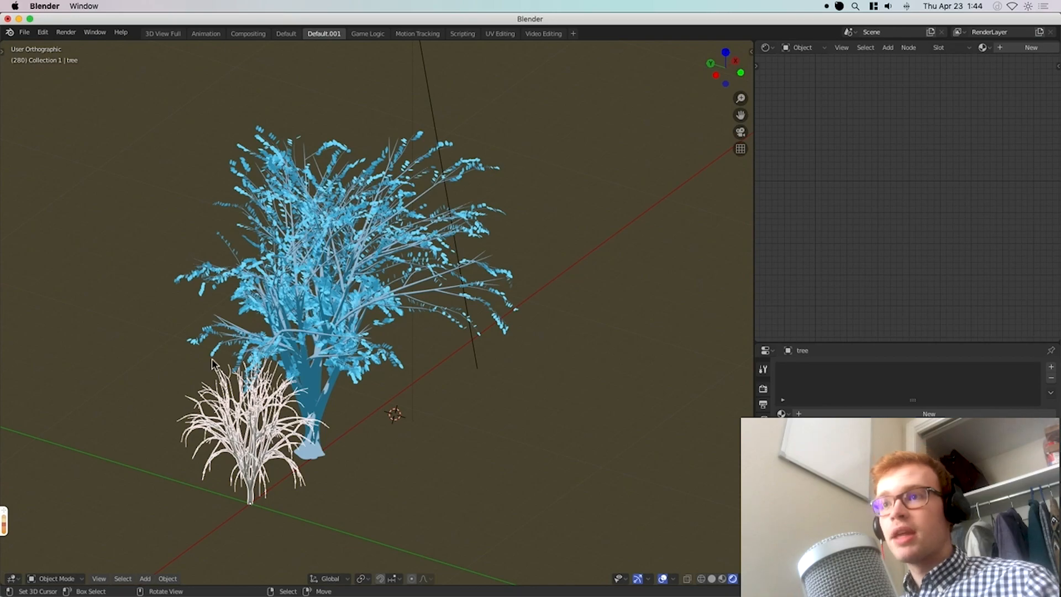
pyautogui.press('x')
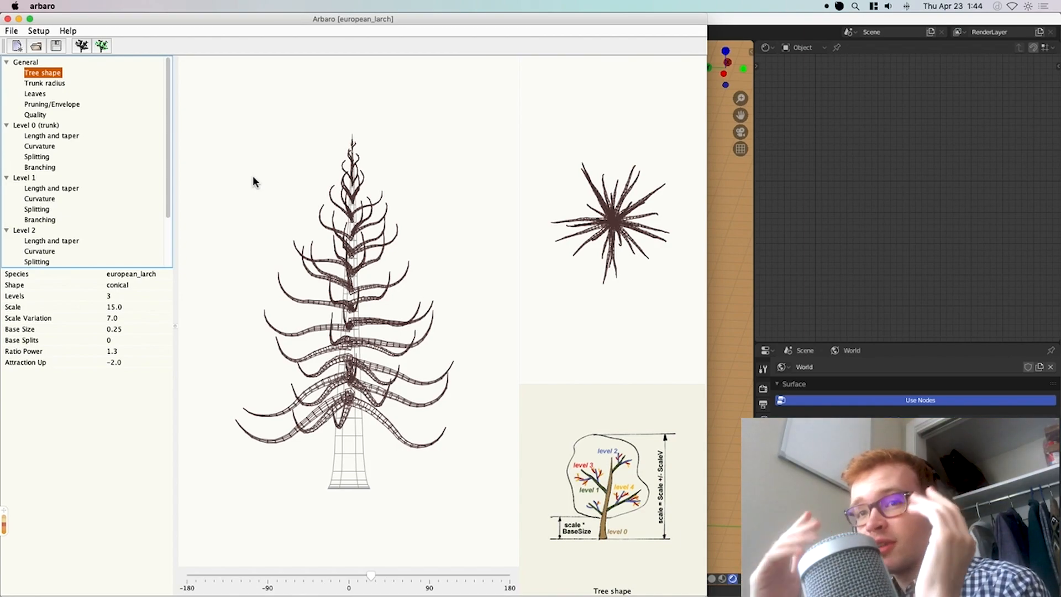
pyautogui.moveTo(256, 135)
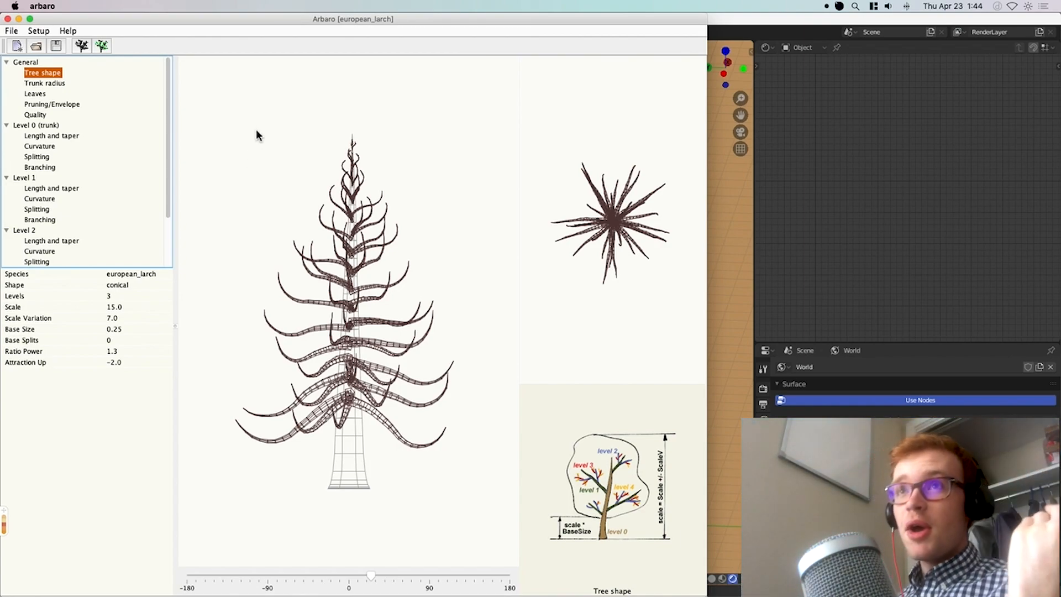
pyautogui.moveTo(56, 46)
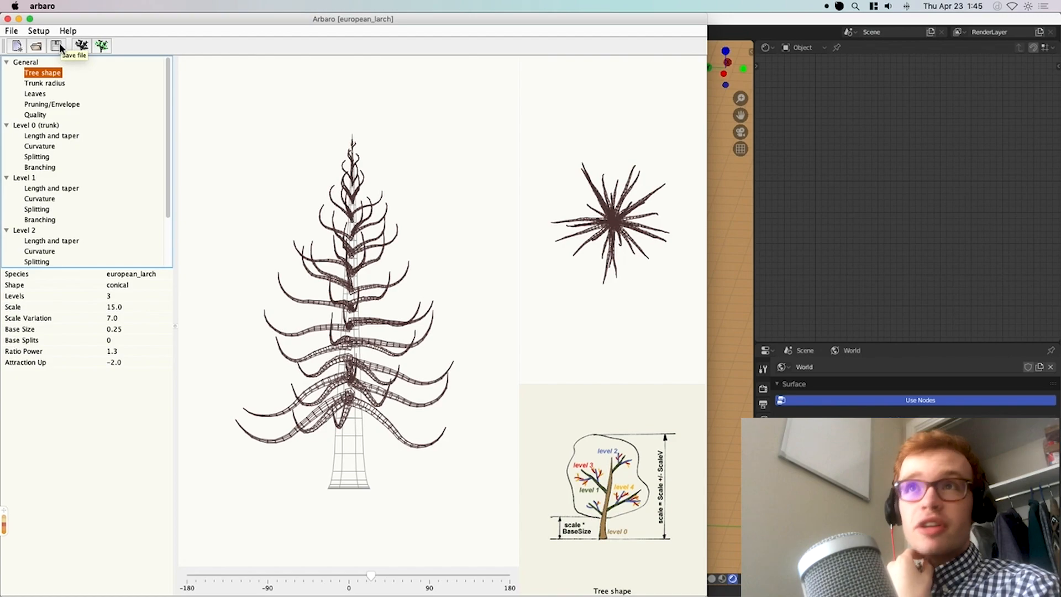
pyautogui.moveTo(454, 572)
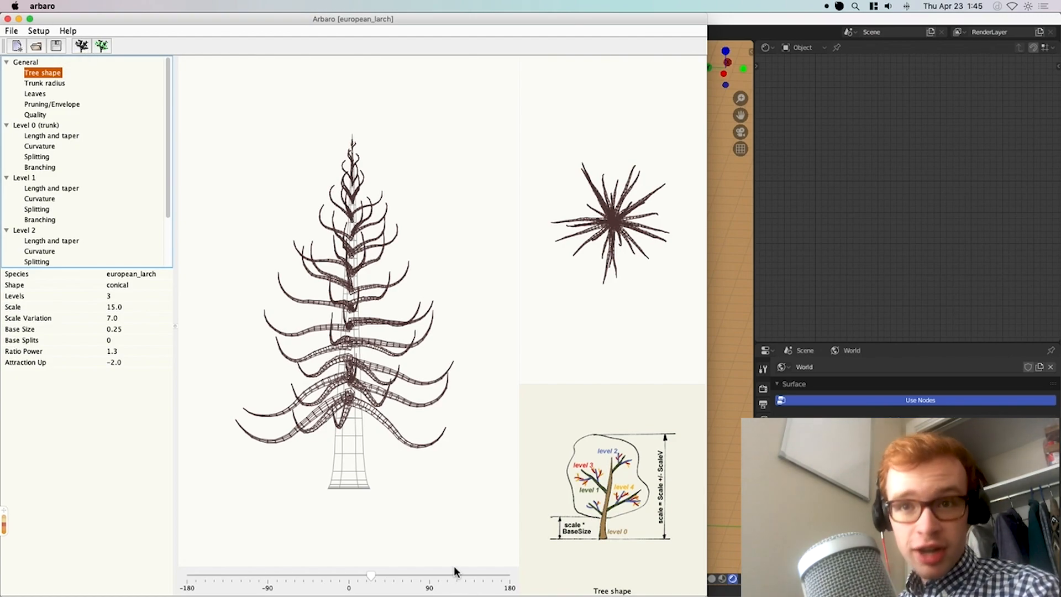
pyautogui.moveTo(69, 68)
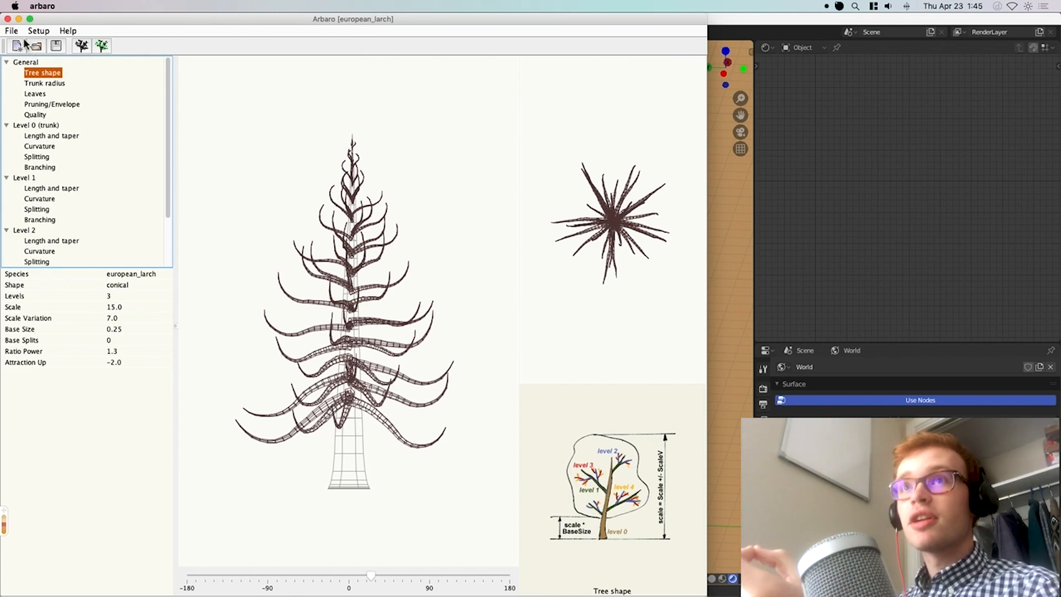
# Open the Create and export tree dialog for the european_larch preset.
pyautogui.click(102, 46)
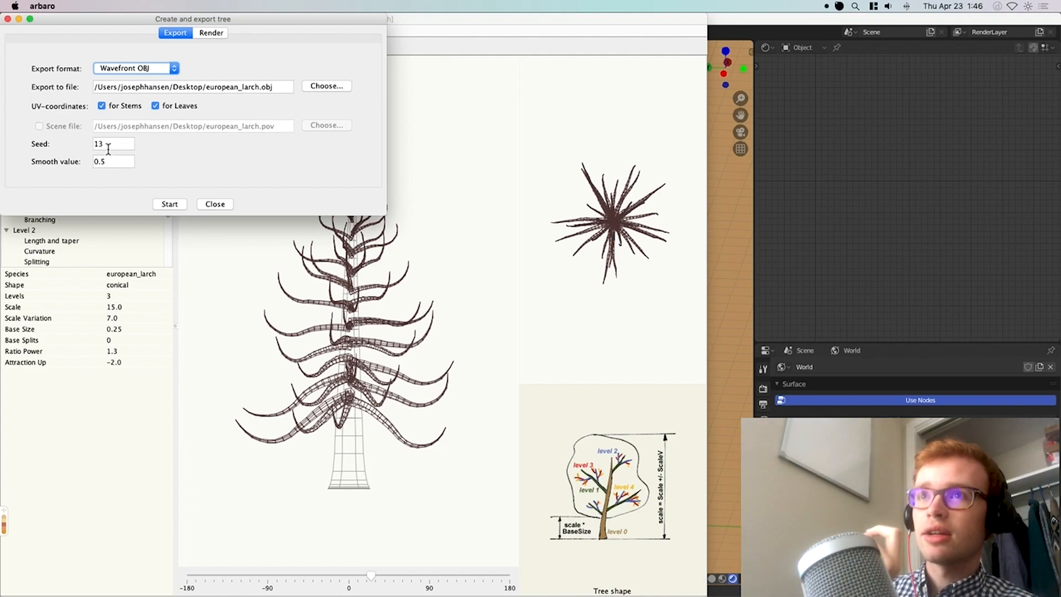
pyautogui.moveTo(122, 177)
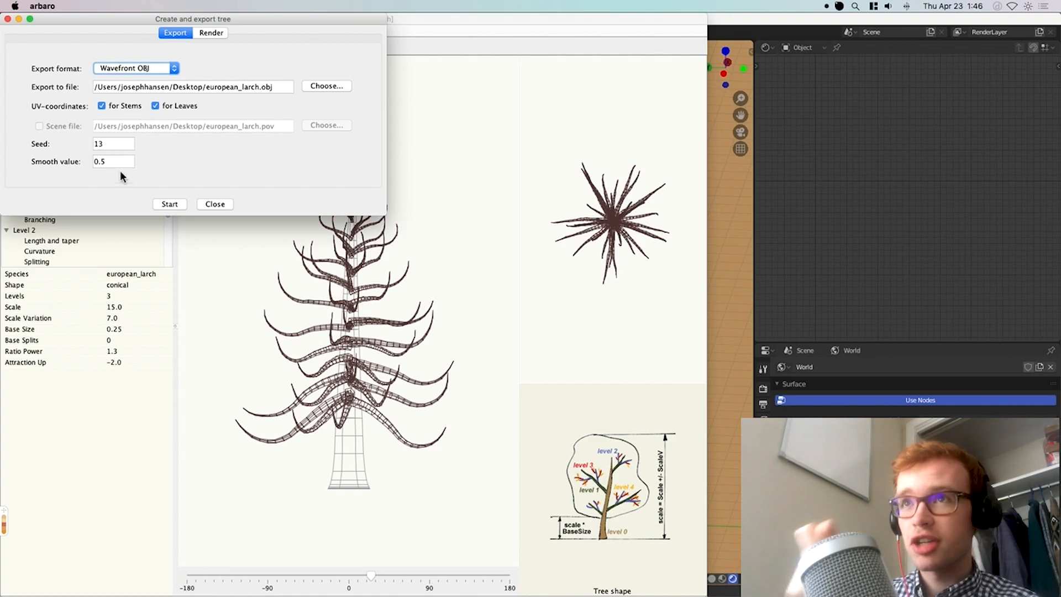
pyautogui.moveTo(95, 174)
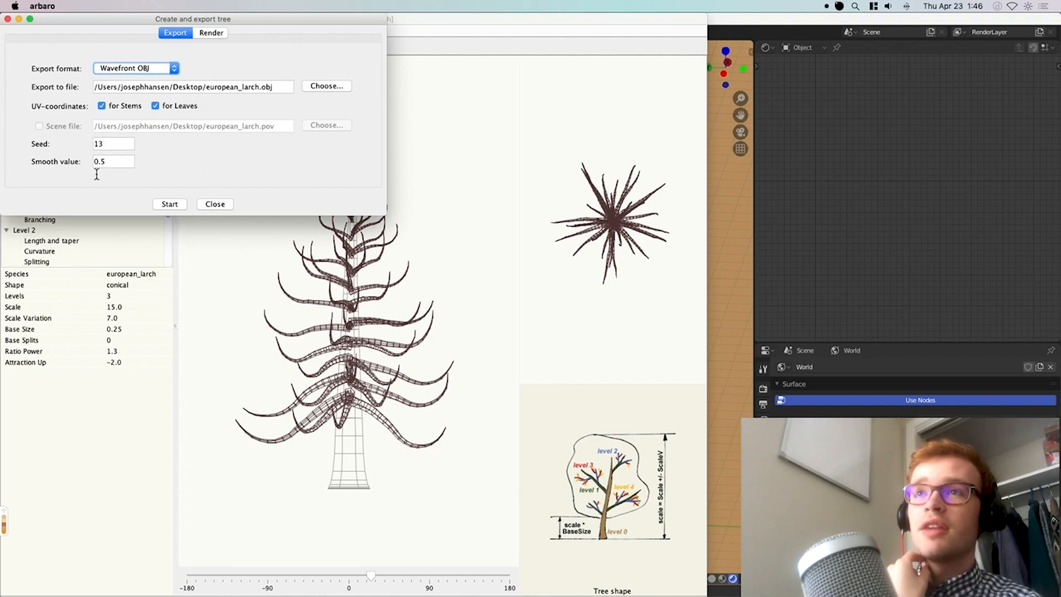
# Start the Wavefront OBJ export of the larch with stem and leaf UVs, seed 13.
pyautogui.click(114, 143)
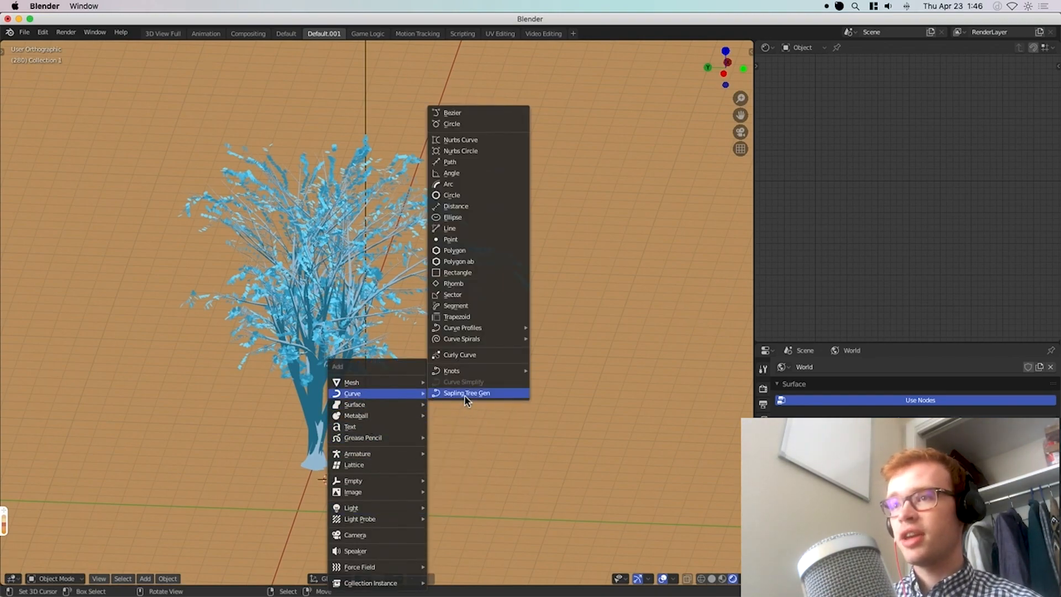
# Generate another Sapling Tree Gen tree in the Blender scene.
pyautogui.click(466, 393)
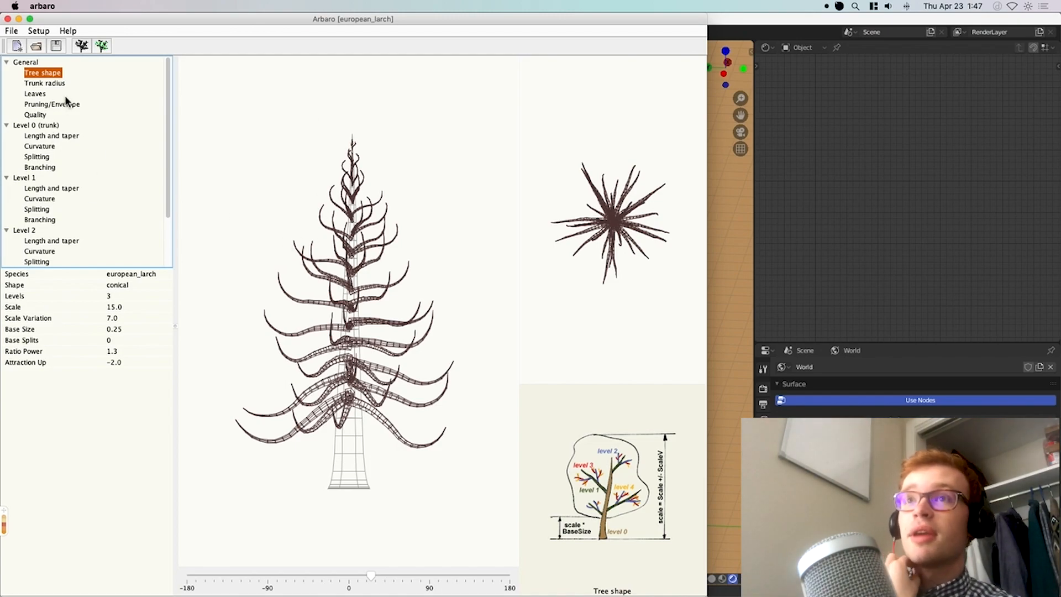
# Review trunk splitting, pruning, length and taper, curvature (Curve 90, Curve Back 40) and radius parameters.
pyautogui.click(37, 156)
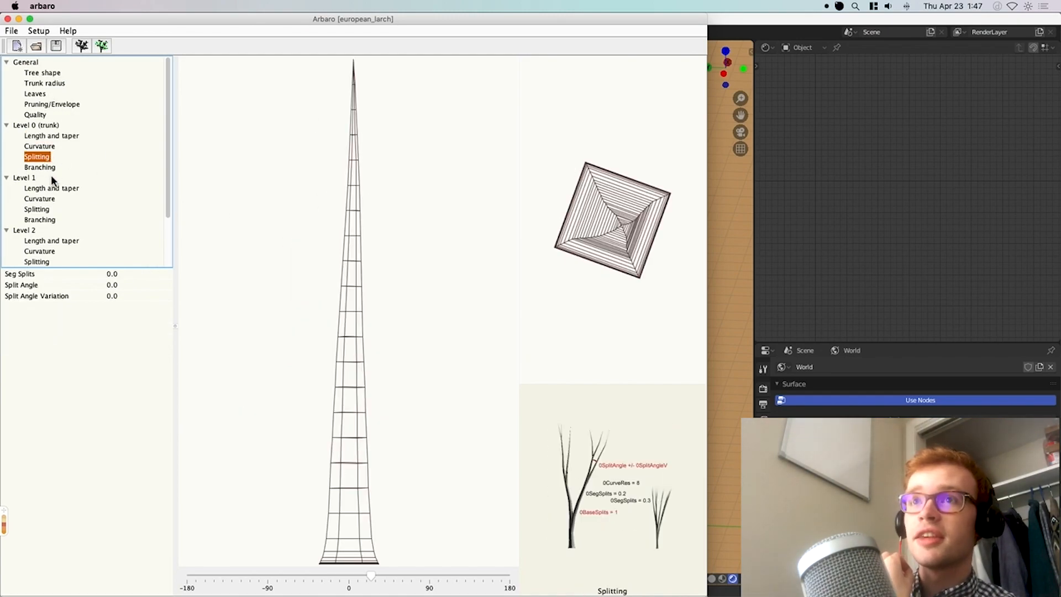
pyautogui.click(52, 104)
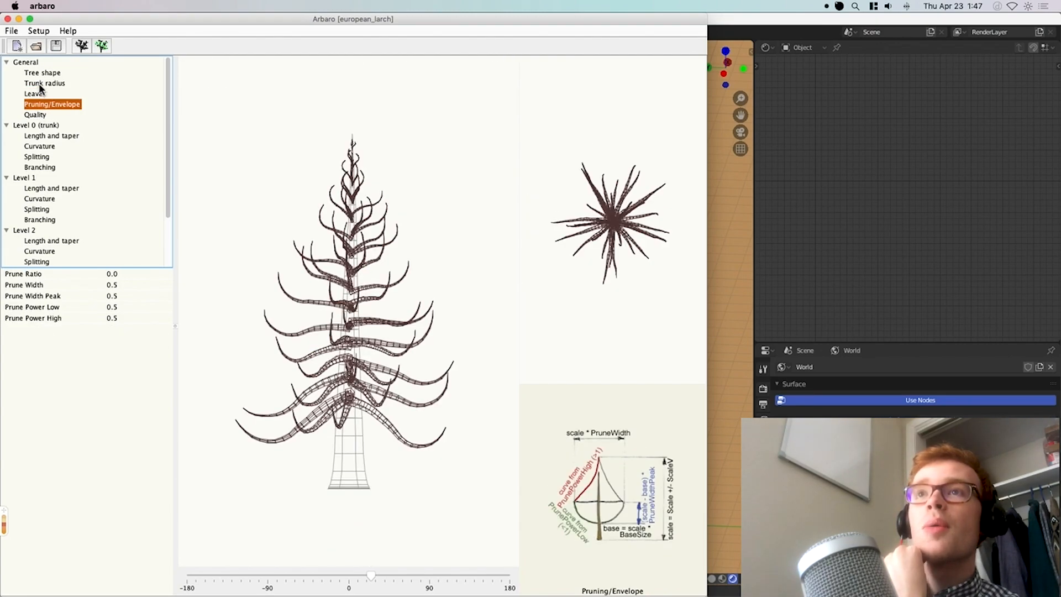
pyautogui.click(52, 135)
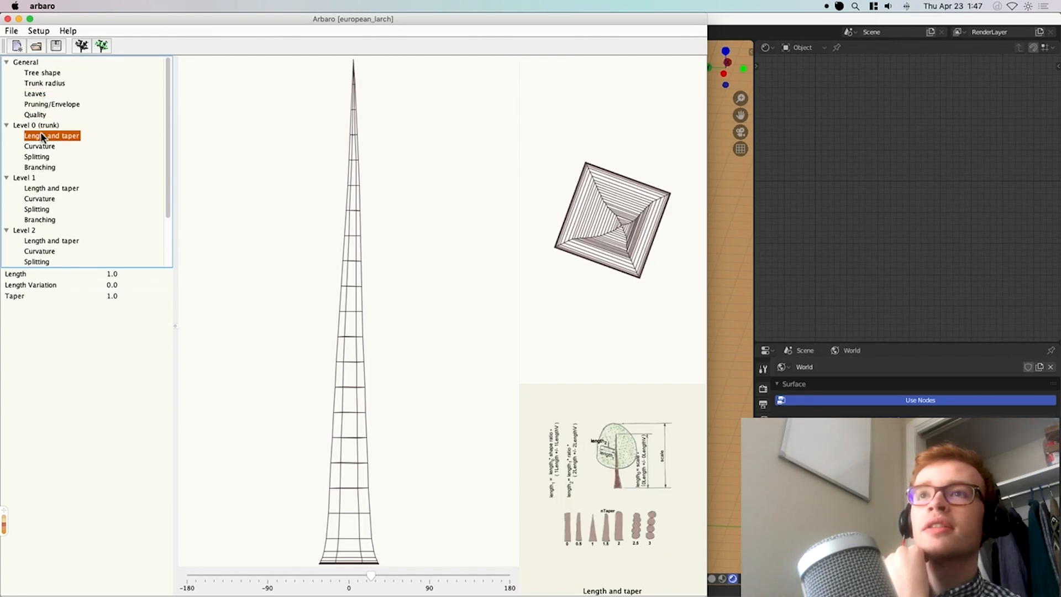
pyautogui.click(39, 146)
pyautogui.write('40')
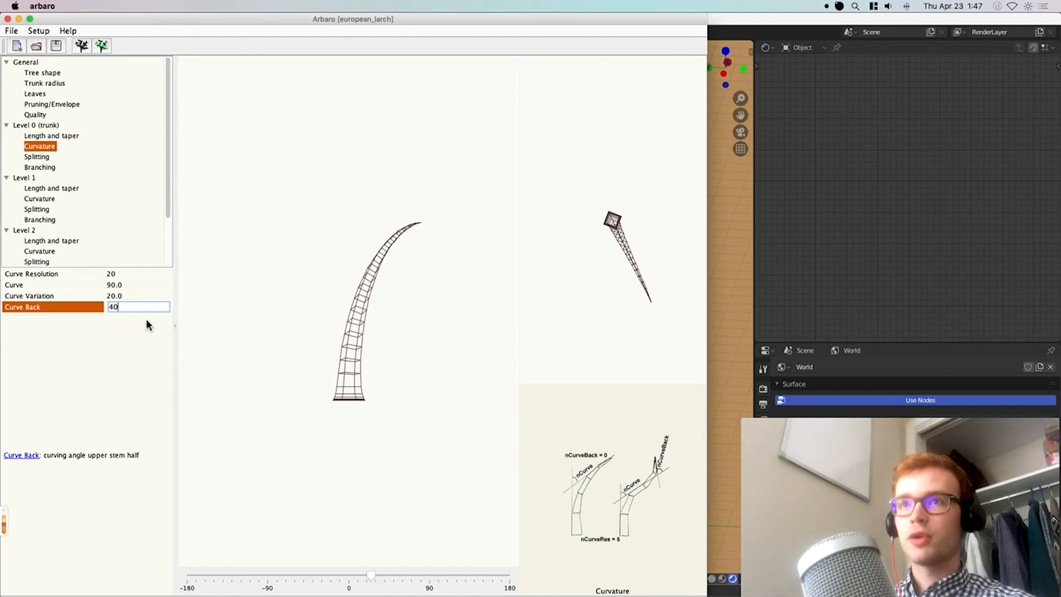
pyautogui.click(44, 83)
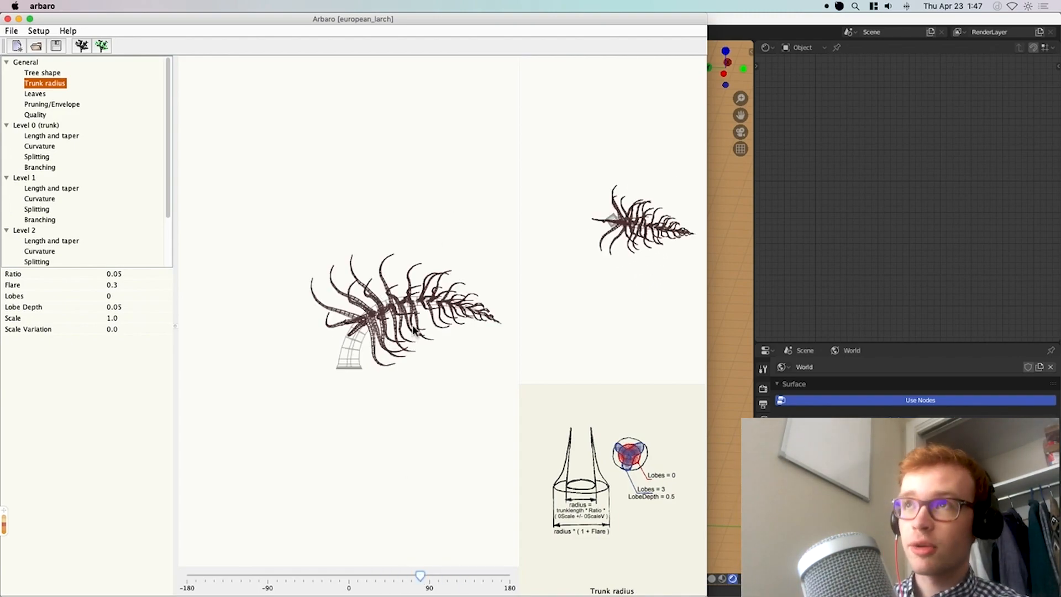
pyautogui.moveTo(235, 49)
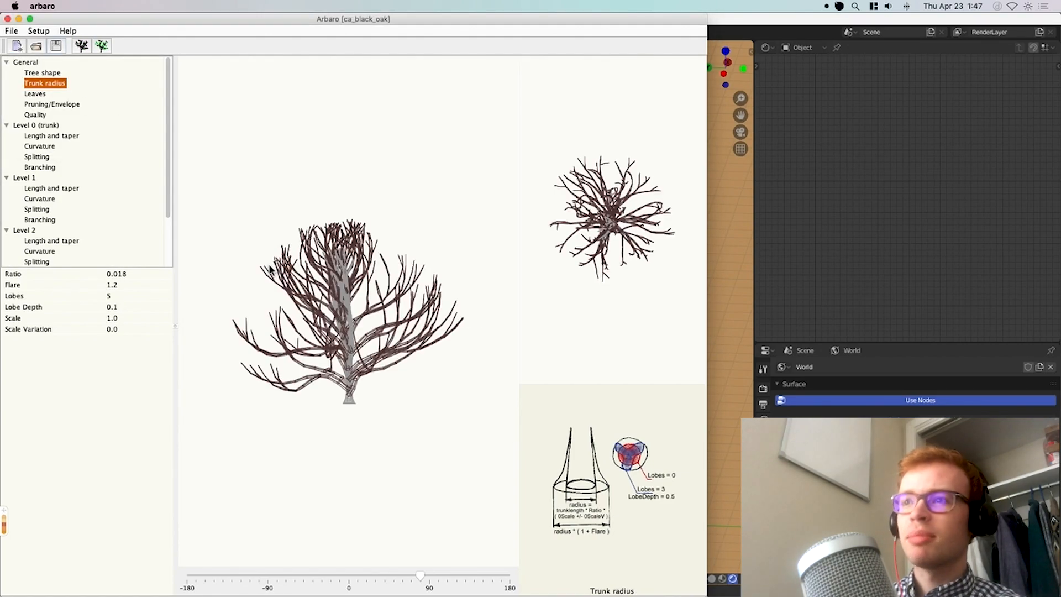
# Start loading the ca_black_oak preset from the File menu.
pyautogui.click(35, 45)
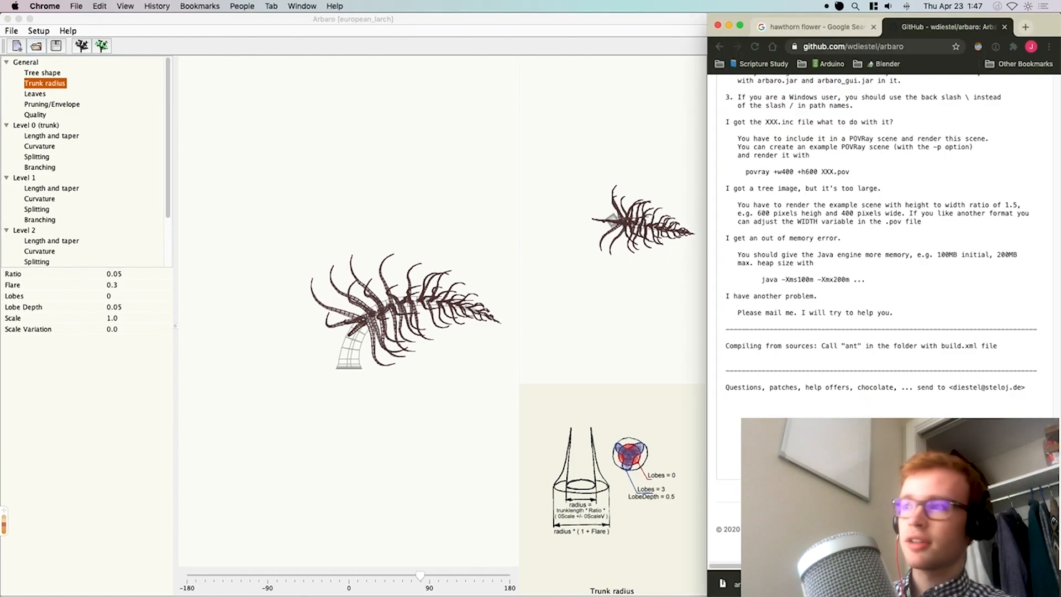
# Browse the arbaro repository's trees folder listing presets like barley, black_tupelo and european_larch.
pyautogui.scroll(3)
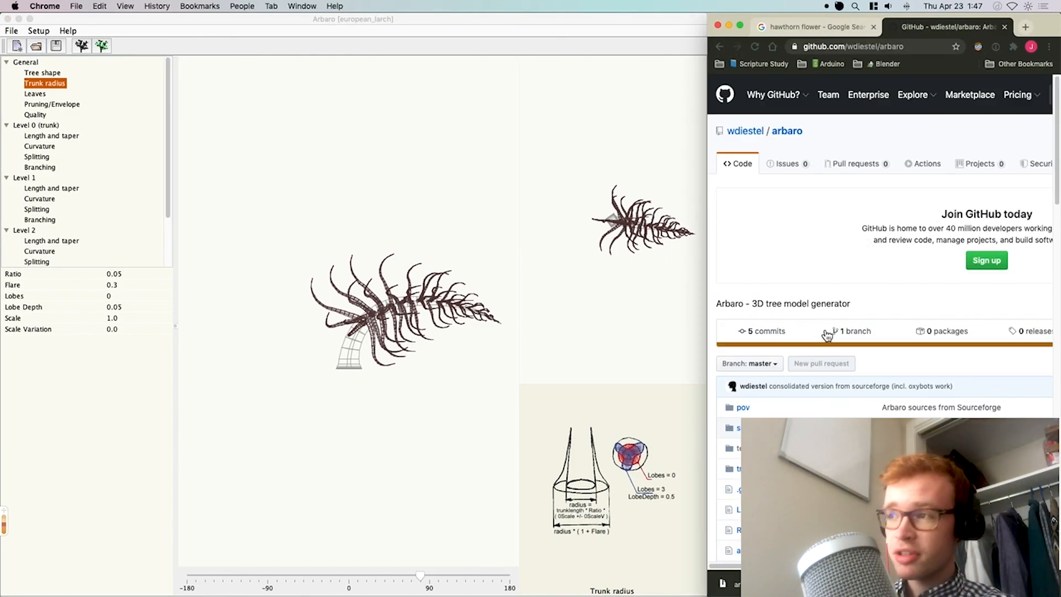
pyautogui.scroll(-3)
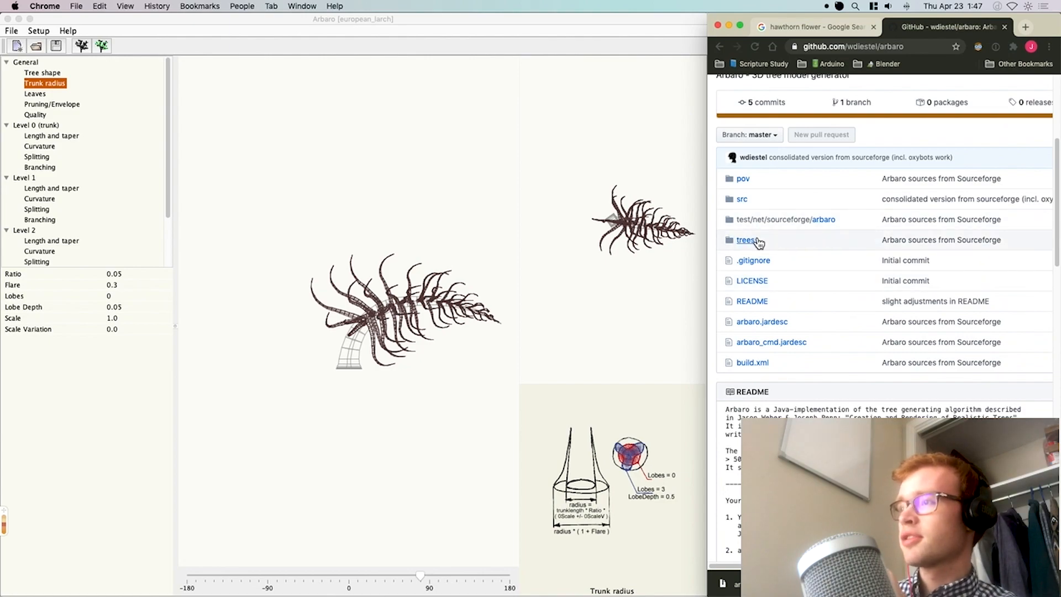
pyautogui.click(746, 239)
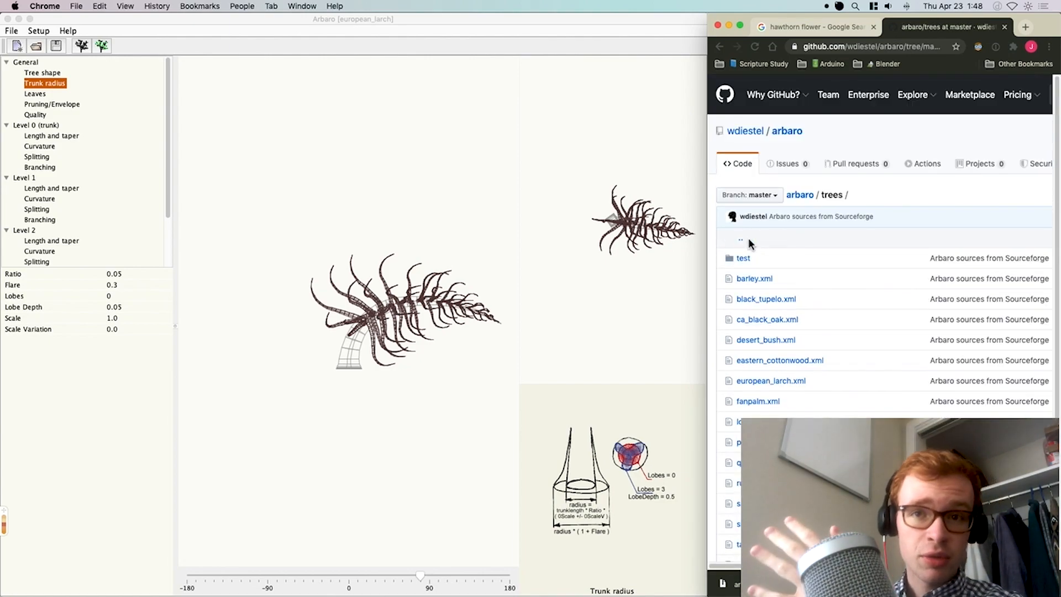
pyautogui.scroll(-3)
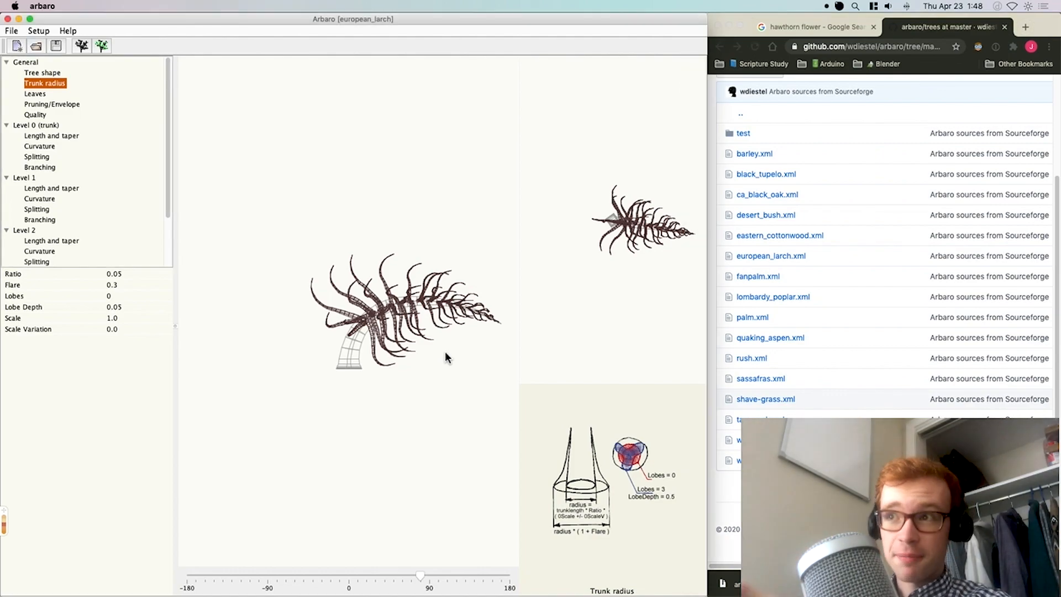
pyautogui.moveTo(92, 348)
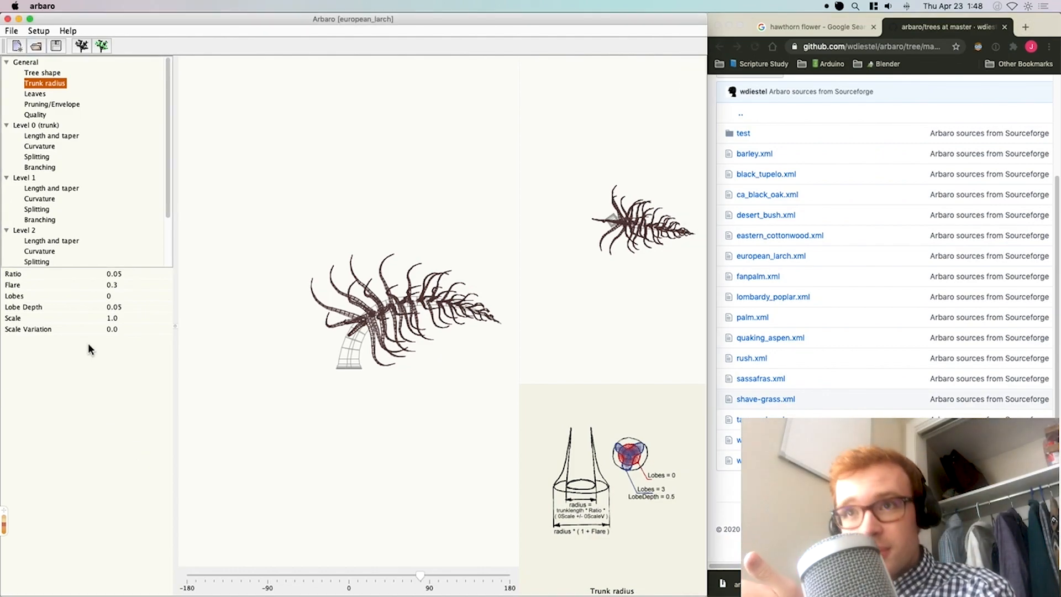
# Review the larch Pruning/Envelope values such as Prune Power High, then return to the General node.
pyautogui.click(52, 104)
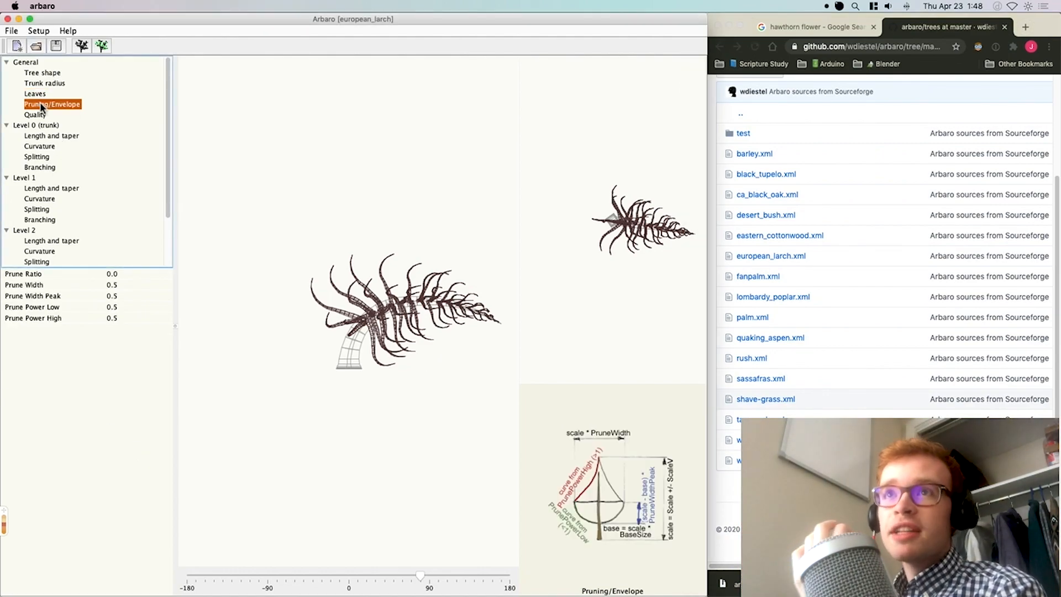
pyautogui.click(32, 318)
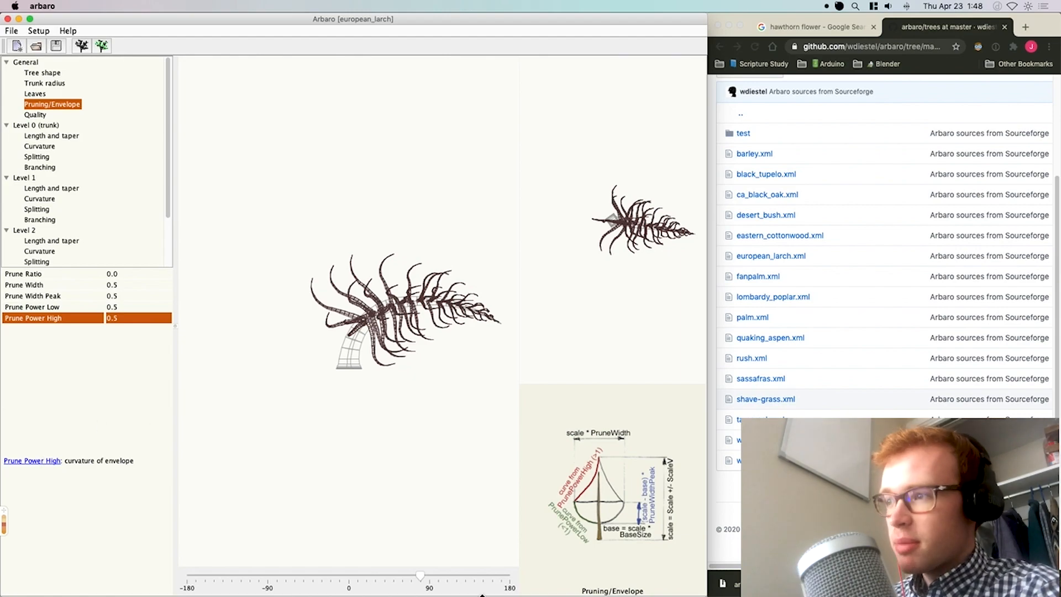
pyautogui.moveTo(616, 541)
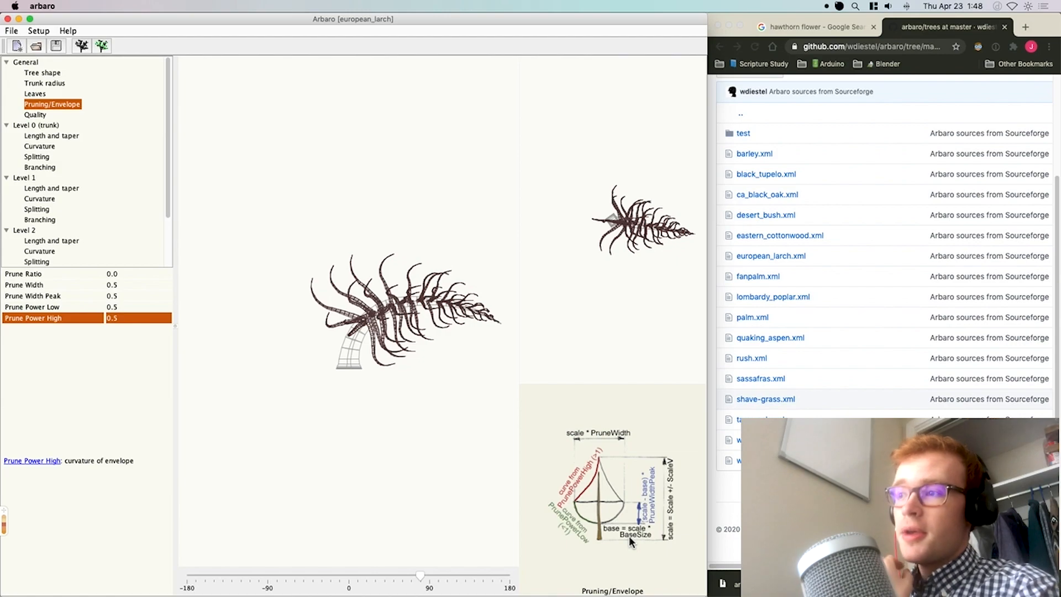
pyautogui.click(25, 62)
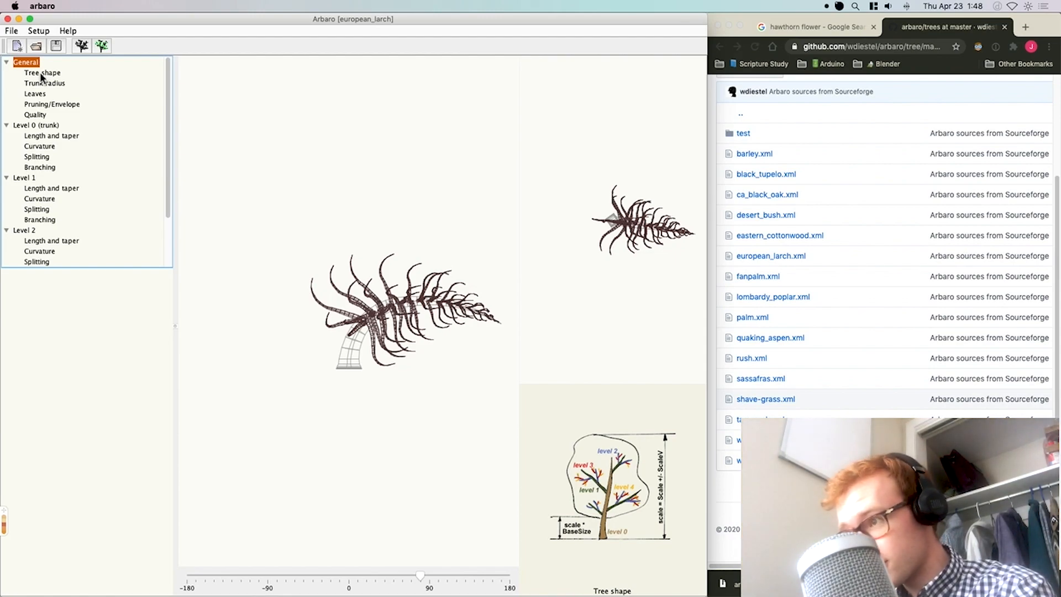
pyautogui.moveTo(610, 541)
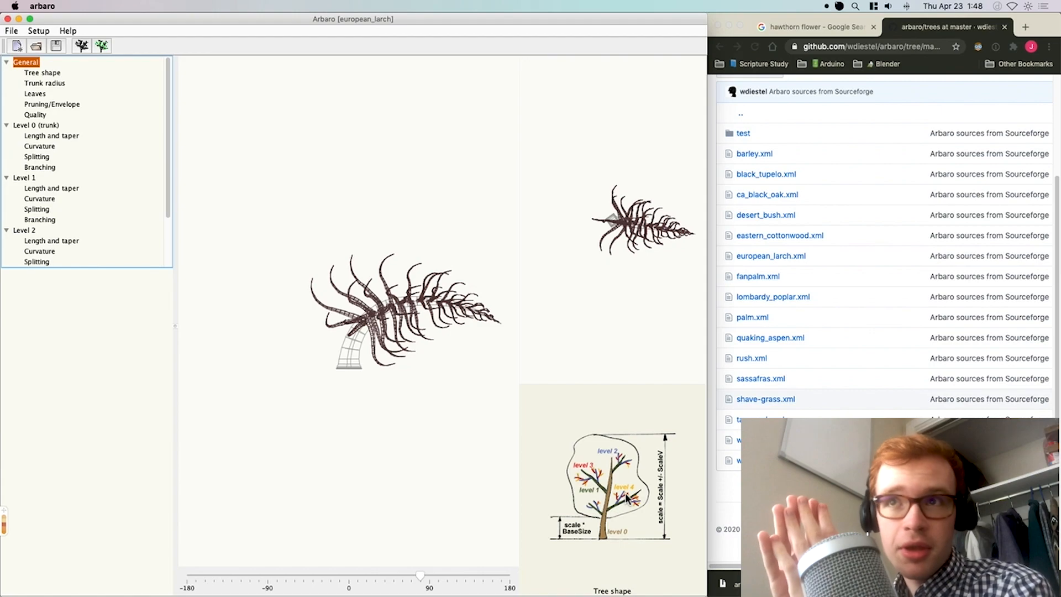
# Compare Level 0 and Level 1 length and taper, returning to the conical 3-level tree shape settings.
pyautogui.click(42, 73)
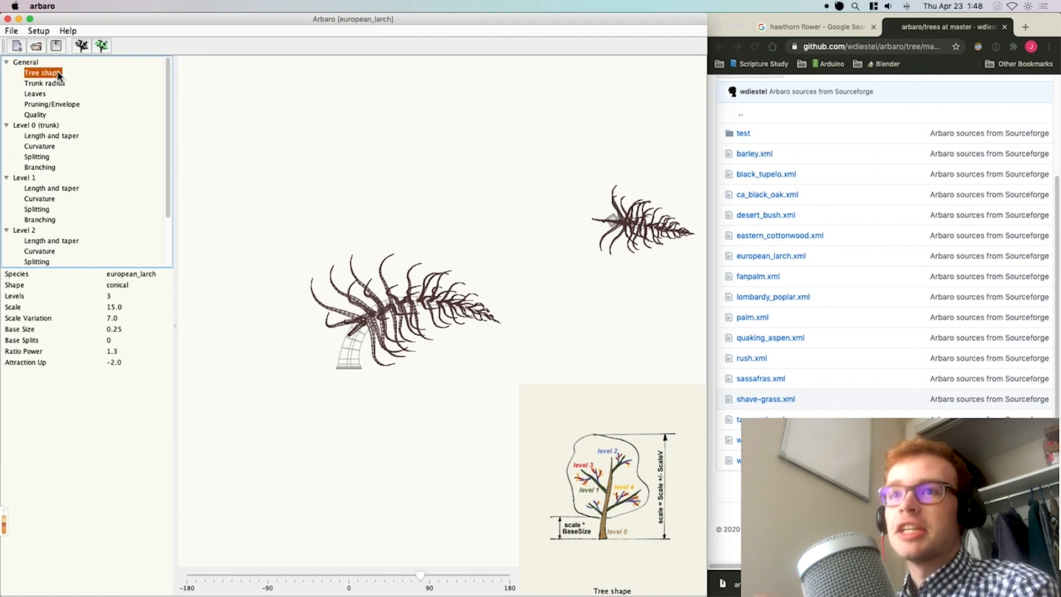
pyautogui.moveTo(191, 158)
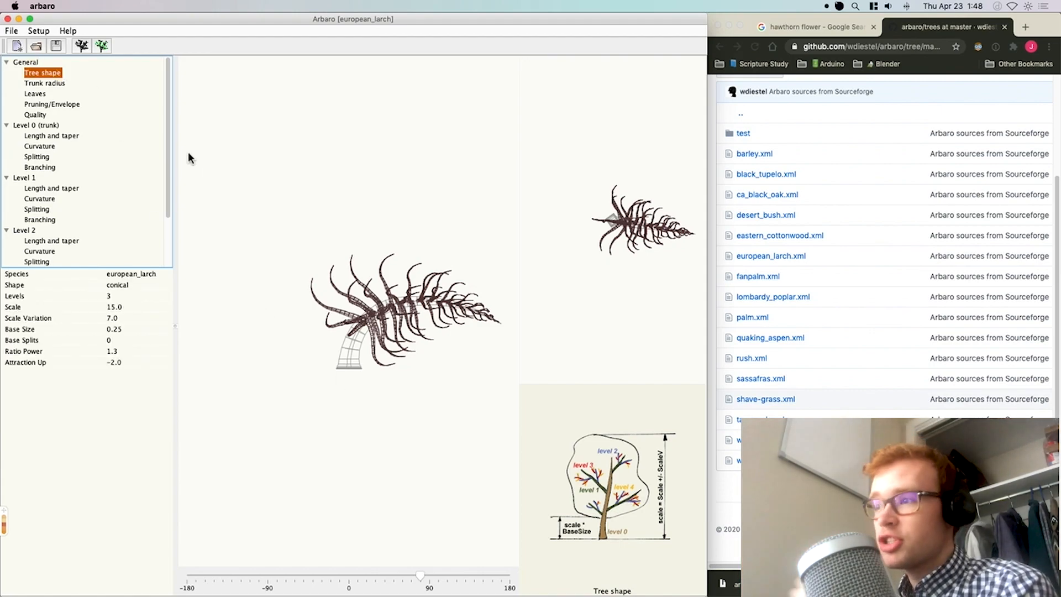
pyautogui.moveTo(310, 311)
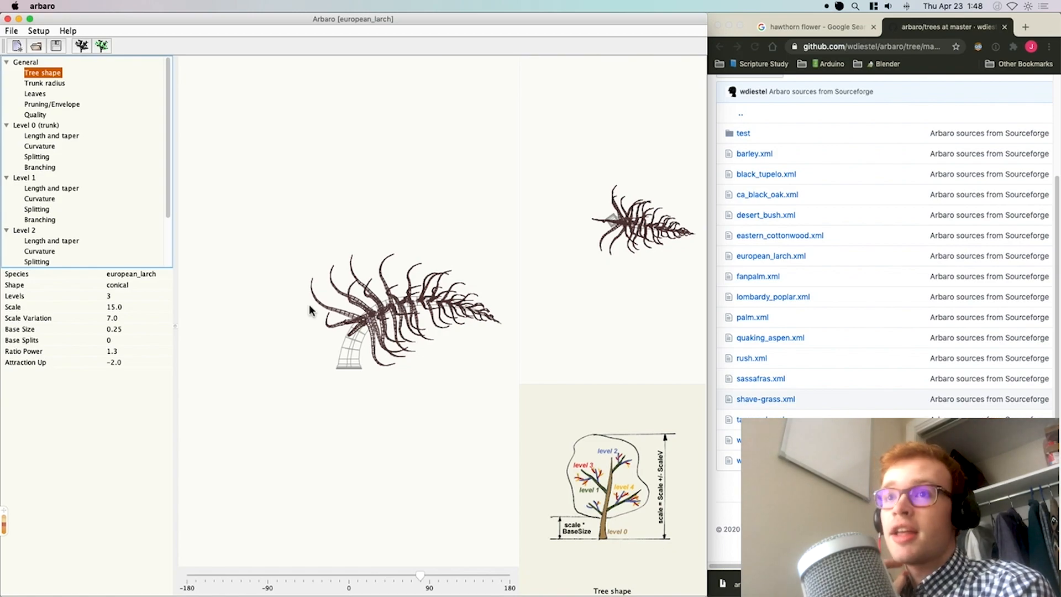
pyautogui.moveTo(115, 338)
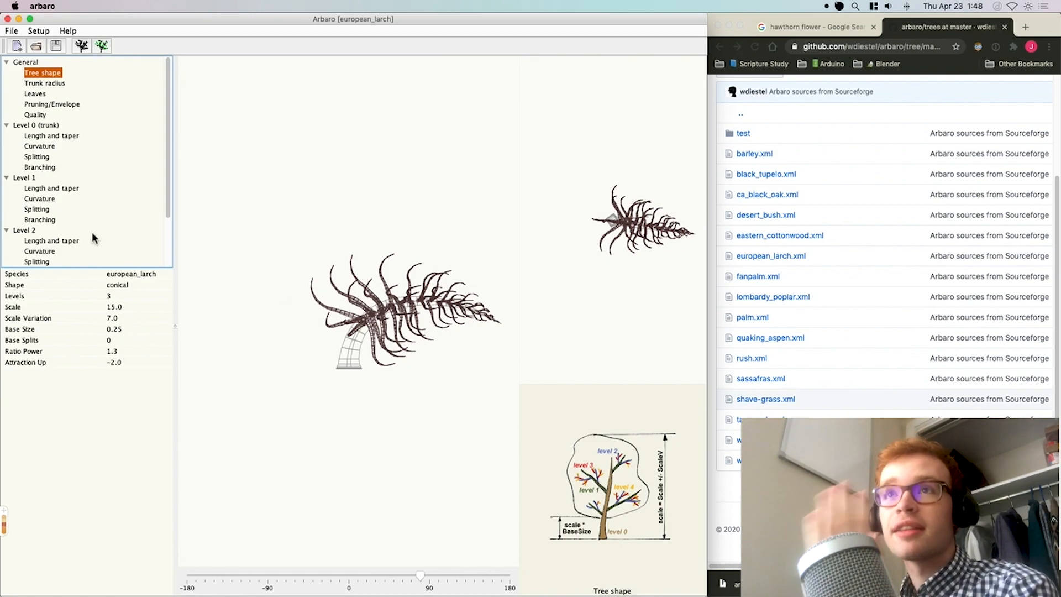
pyautogui.click(52, 135)
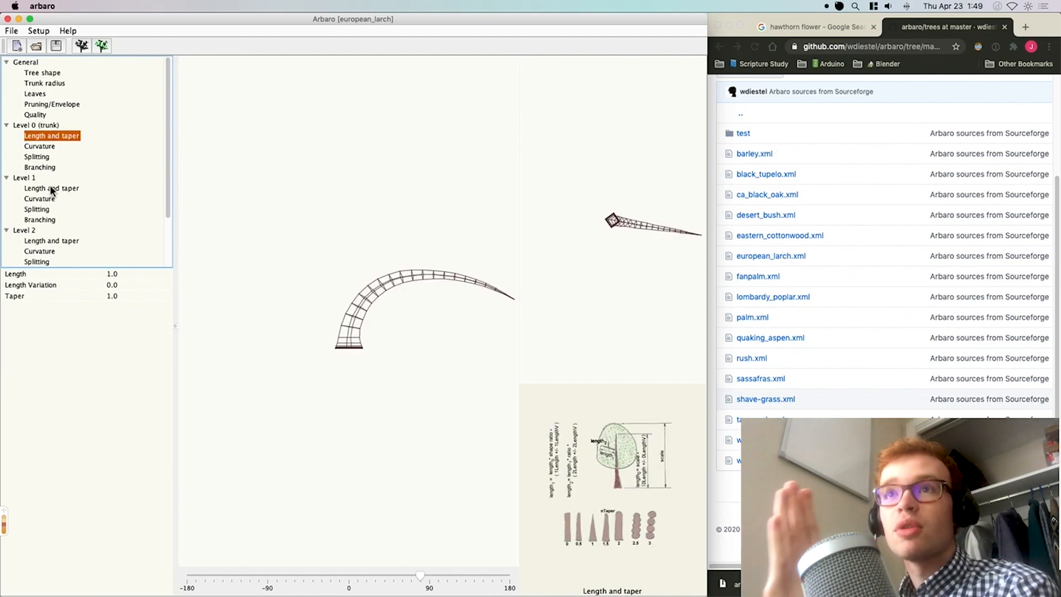
pyautogui.click(52, 188)
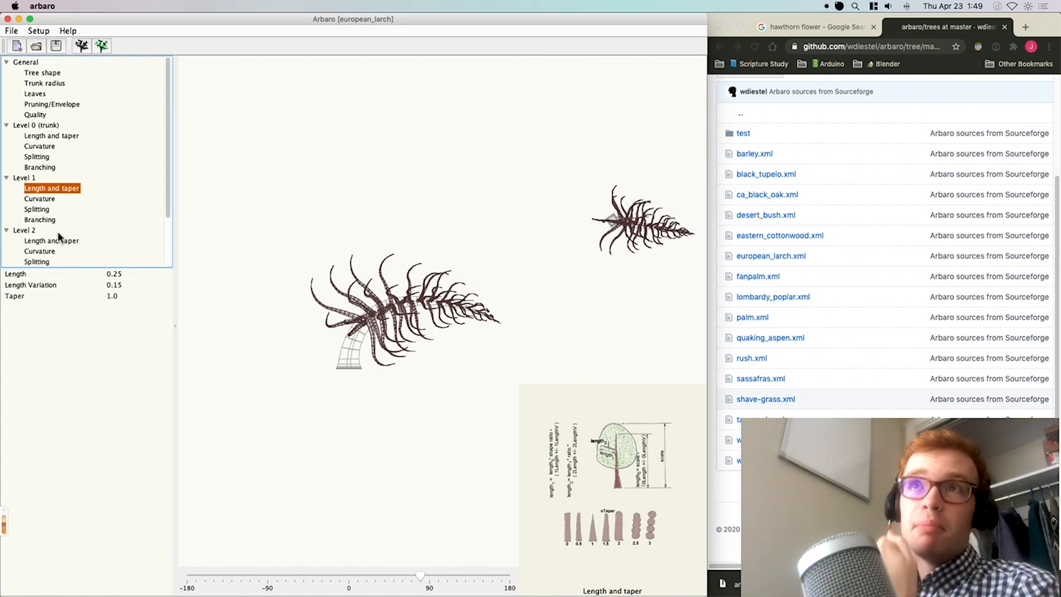
pyautogui.click(42, 73)
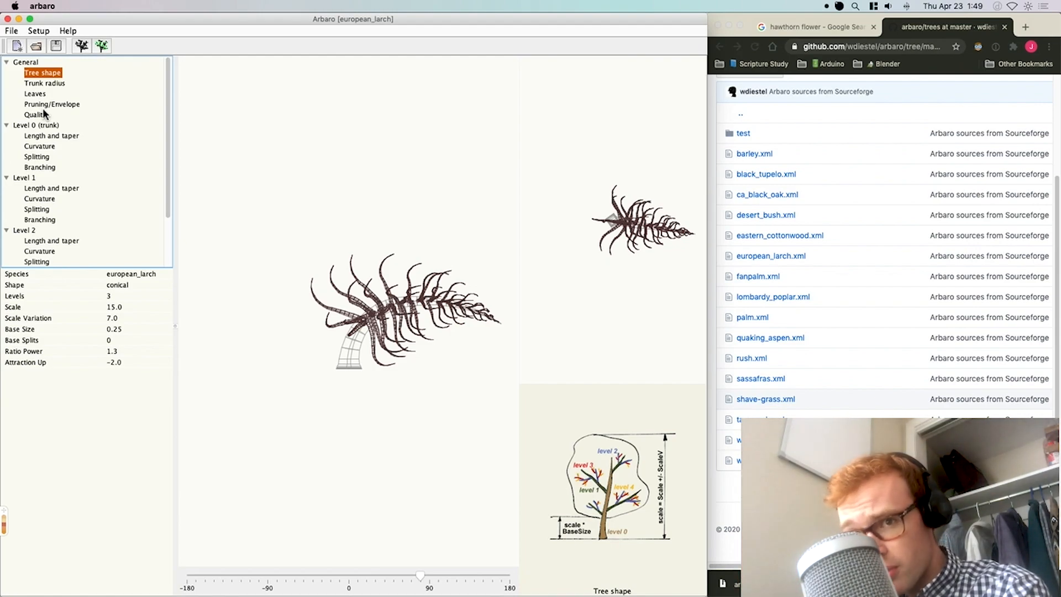
pyautogui.moveTo(324, 331)
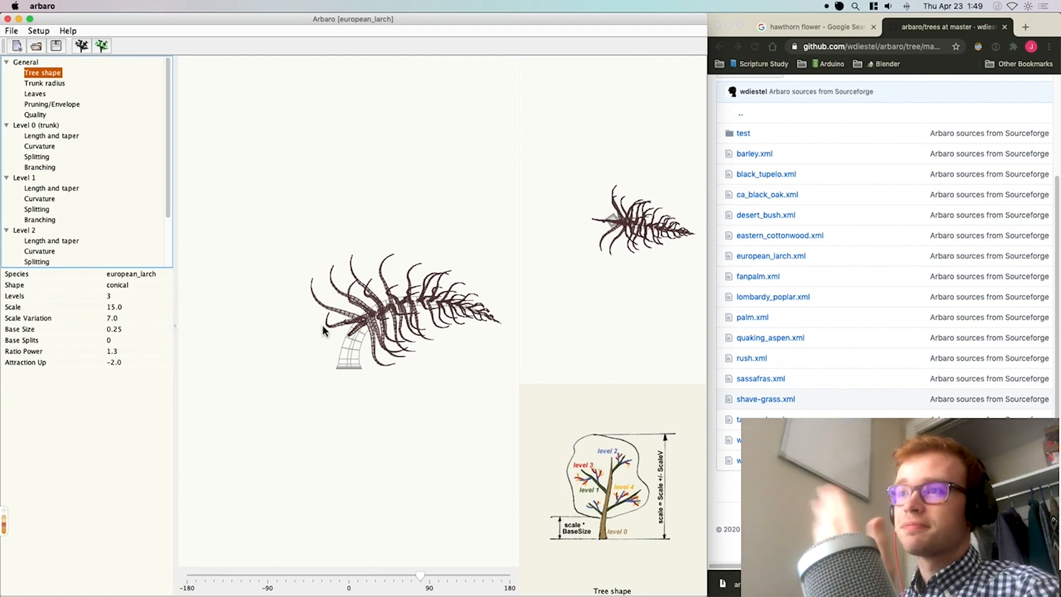
pyautogui.moveTo(384, 363)
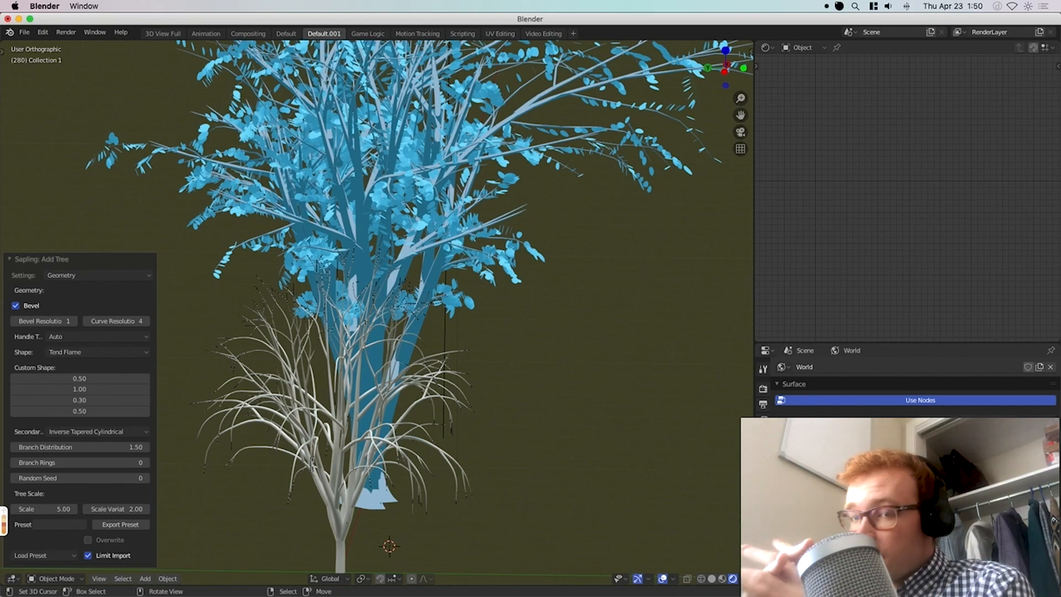
pyautogui.moveTo(621, 365)
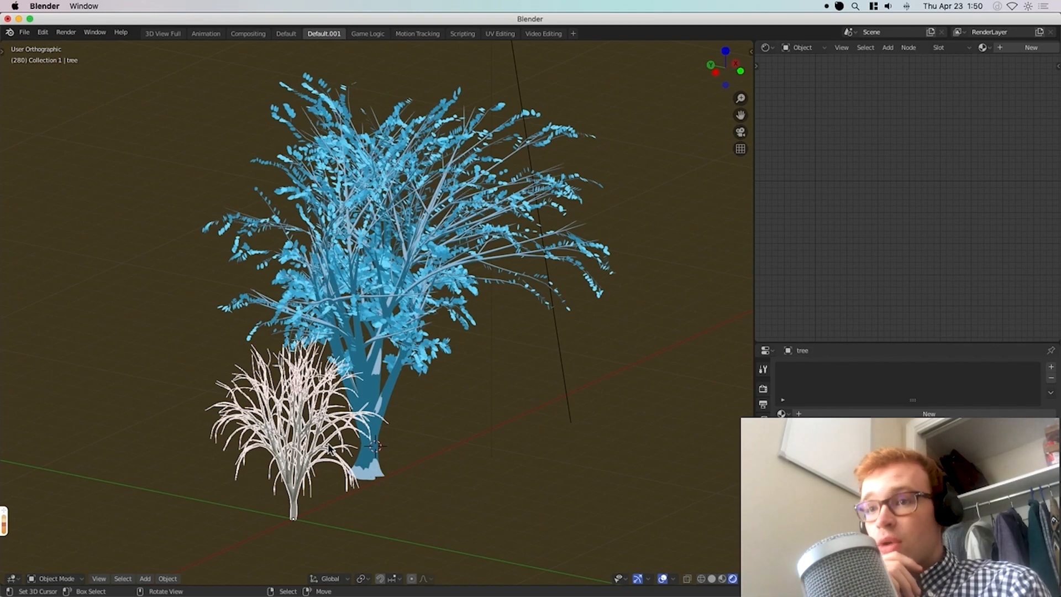
# Delete the white Sapling tree and place the 3D cursor for the next object.
pyautogui.press('x')
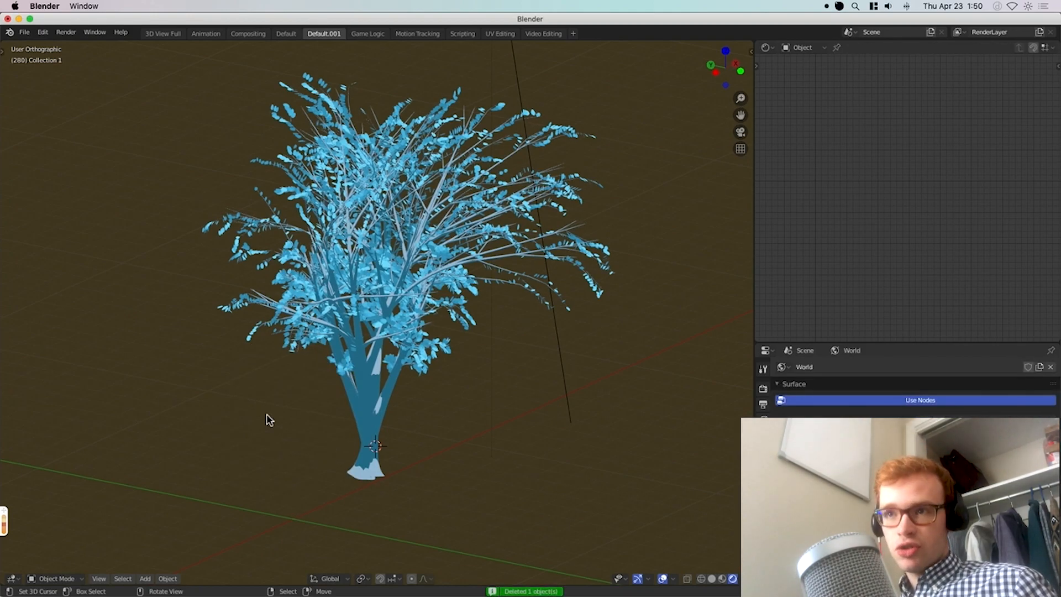
pyautogui.click(144, 577)
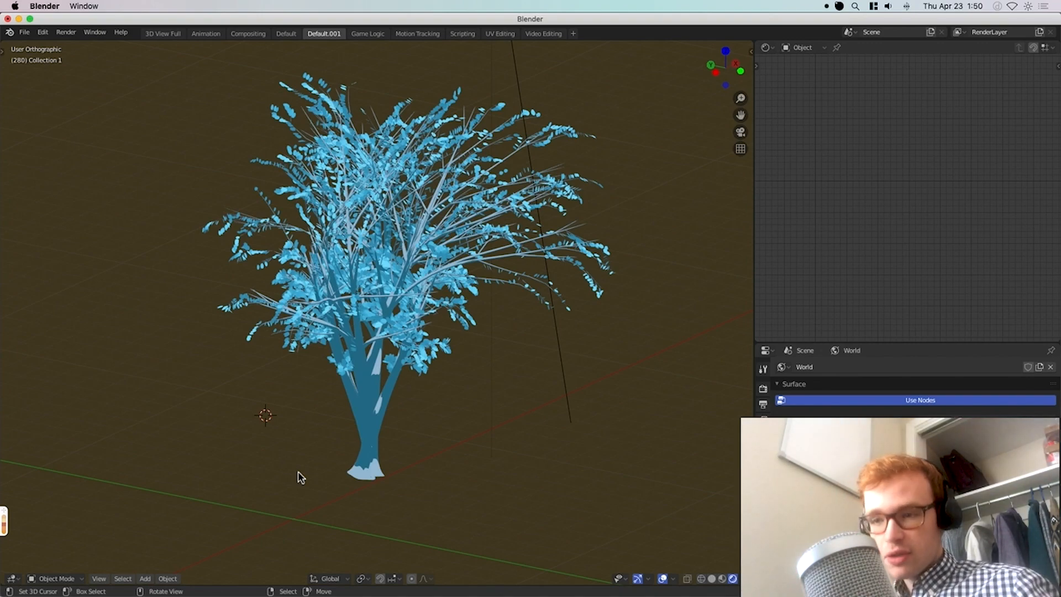
# Add a Sapling Tree Gen curve and switch its settings to Branch Splitting.
pyautogui.click(203, 393)
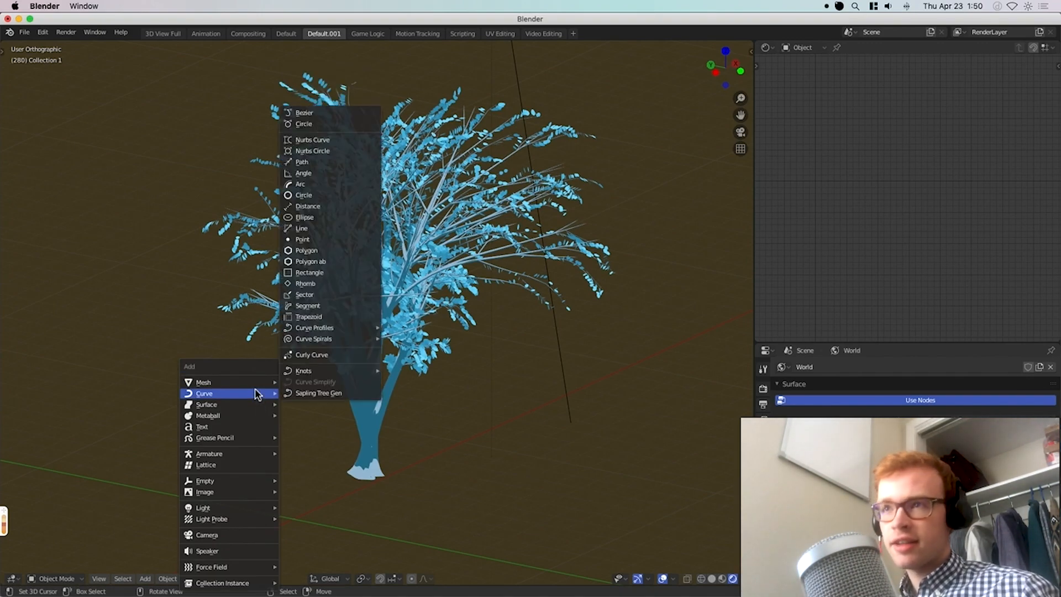
pyautogui.click(318, 394)
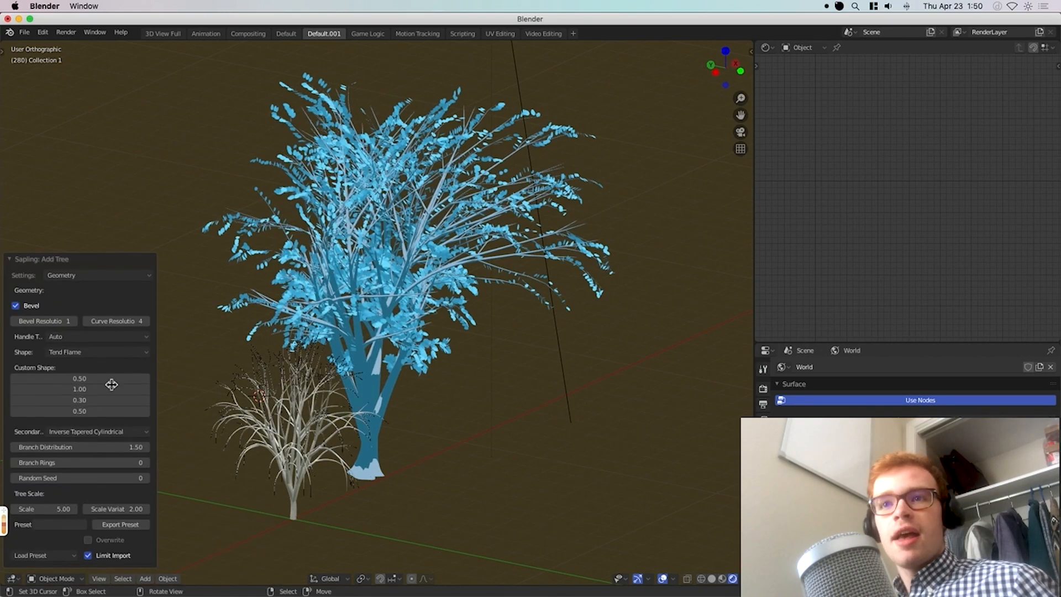
pyautogui.moveTo(81, 425)
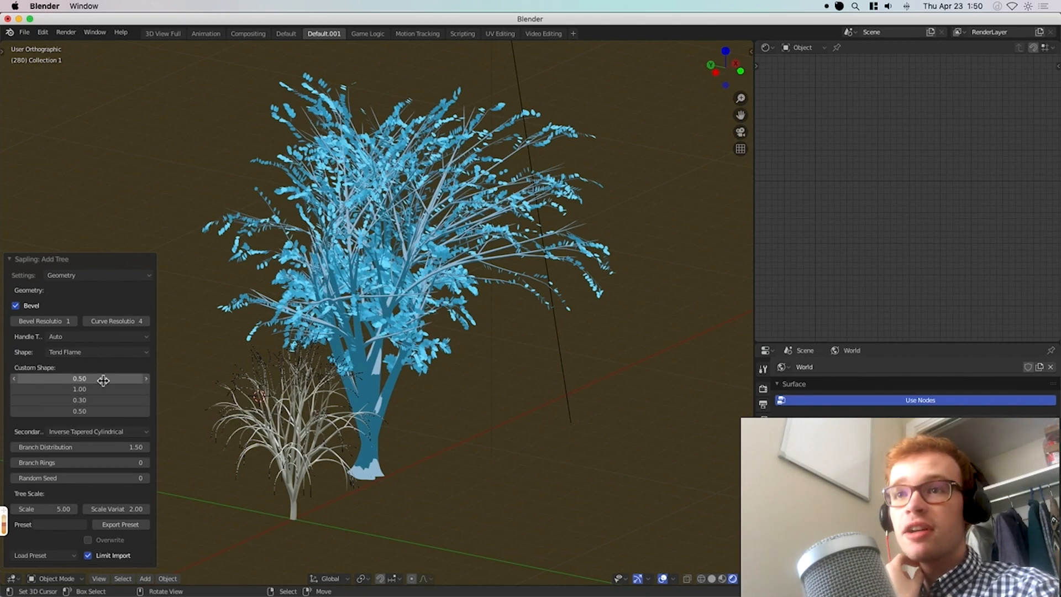
pyautogui.moveTo(109, 405)
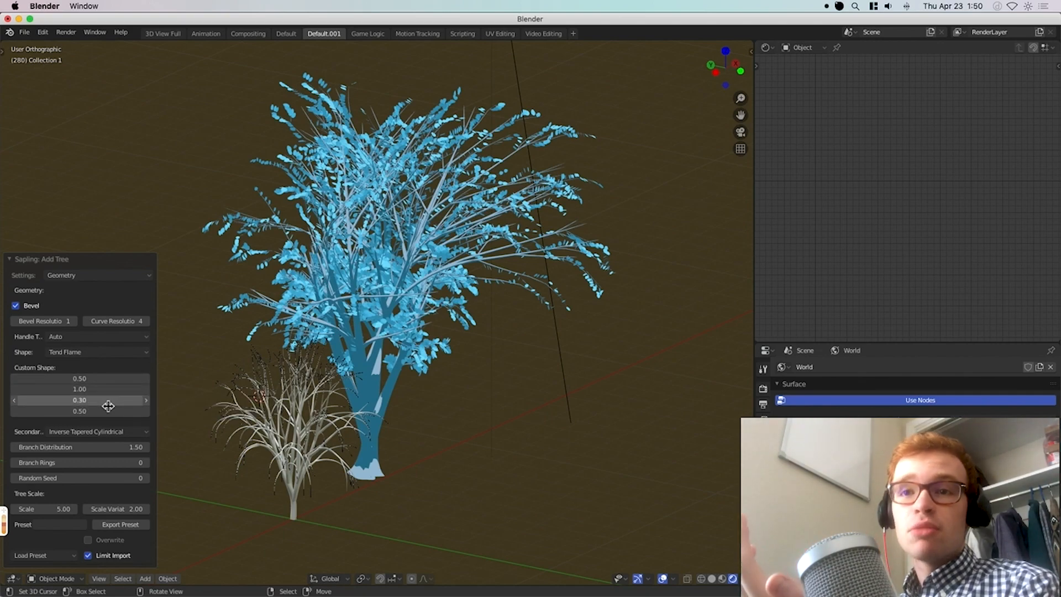
pyautogui.moveTo(109, 405)
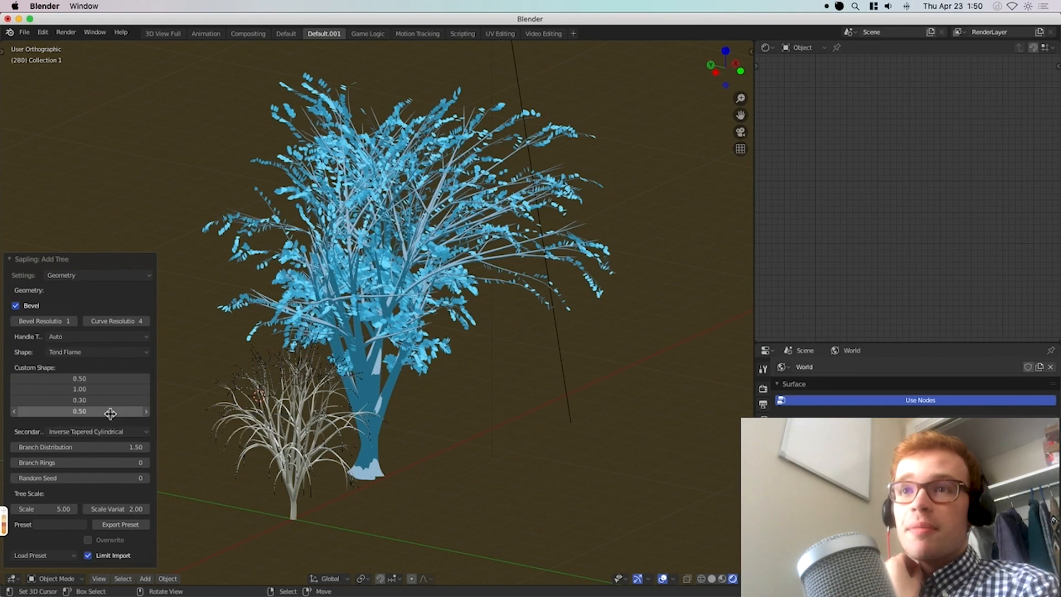
pyautogui.click(97, 275)
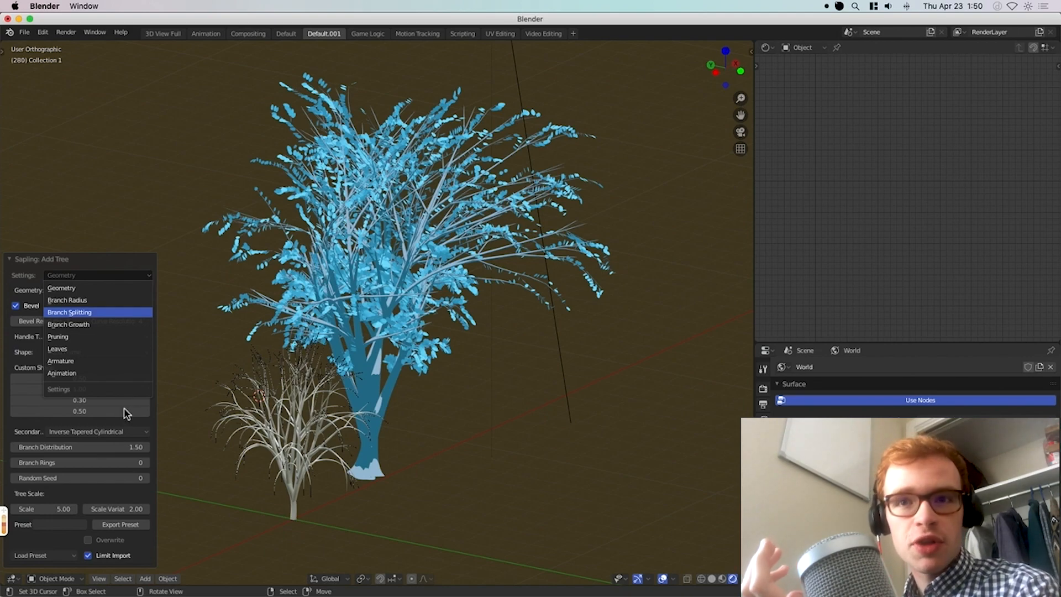
pyautogui.click(69, 312)
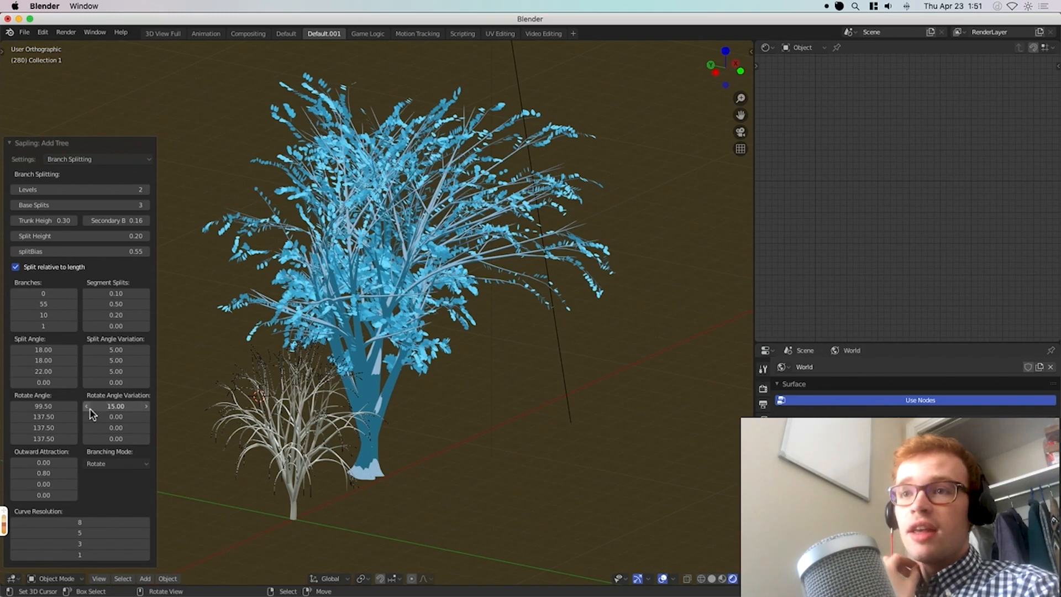
pyautogui.moveTo(115, 409)
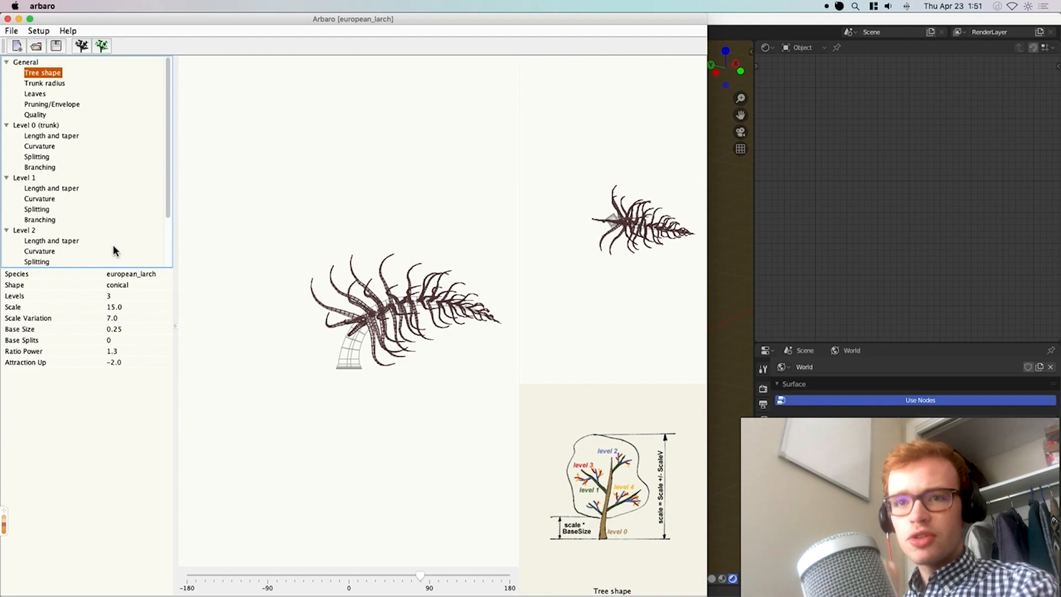
pyautogui.moveTo(58, 137)
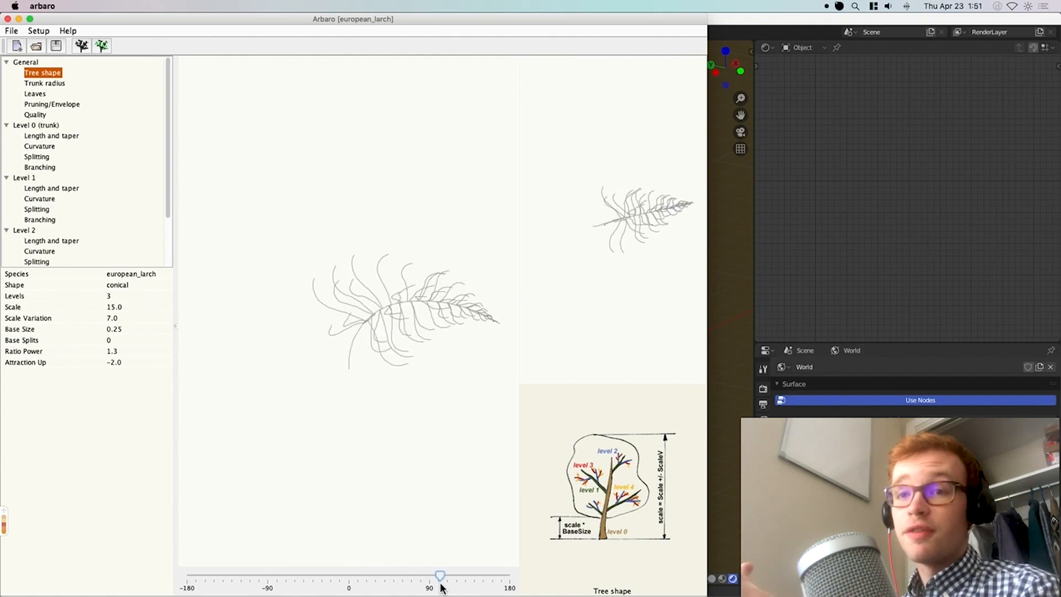
# View level 0 and 1 length and taper, then the larch's leaf parameters with needle clusters.
pyautogui.click(51, 135)
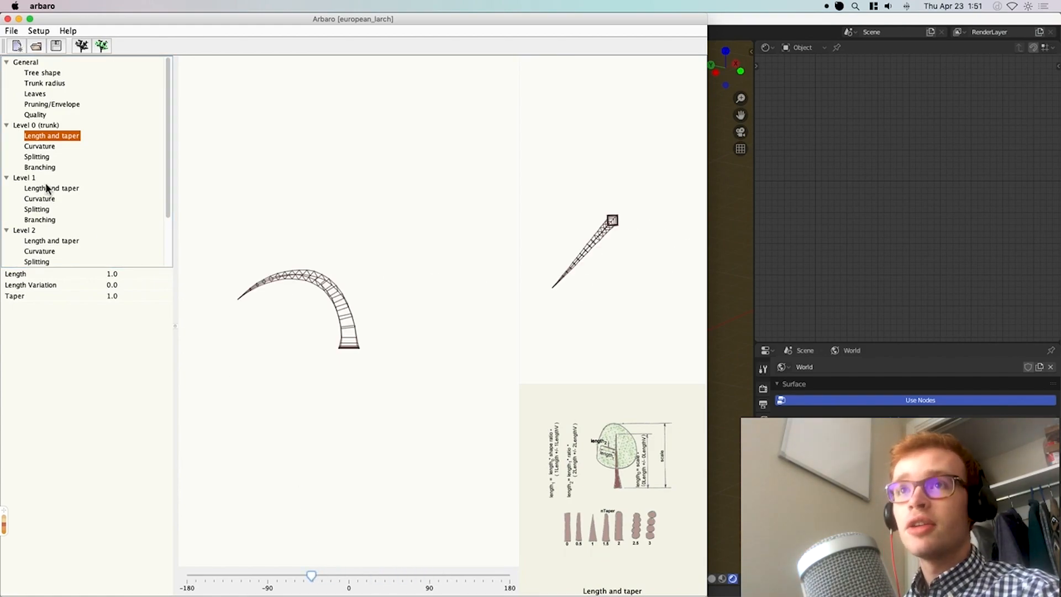
pyautogui.click(52, 188)
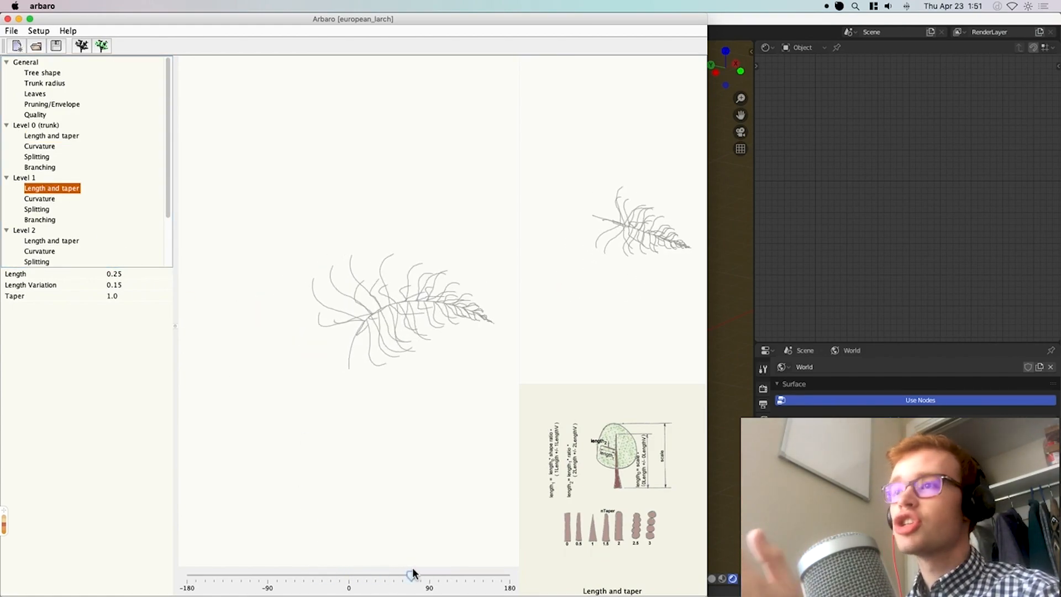
pyautogui.click(34, 93)
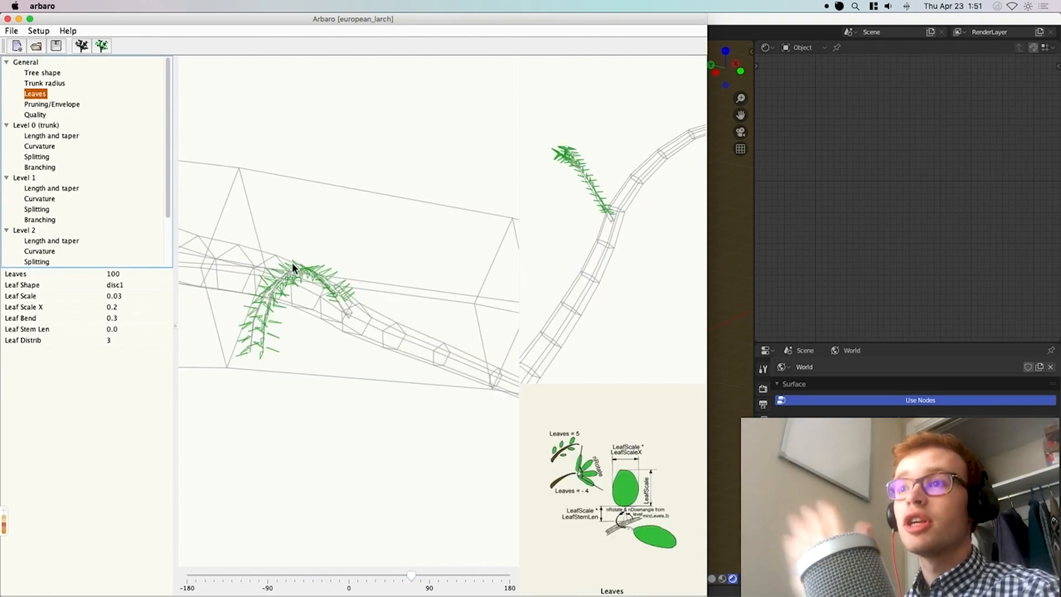
pyautogui.moveTo(309, 322)
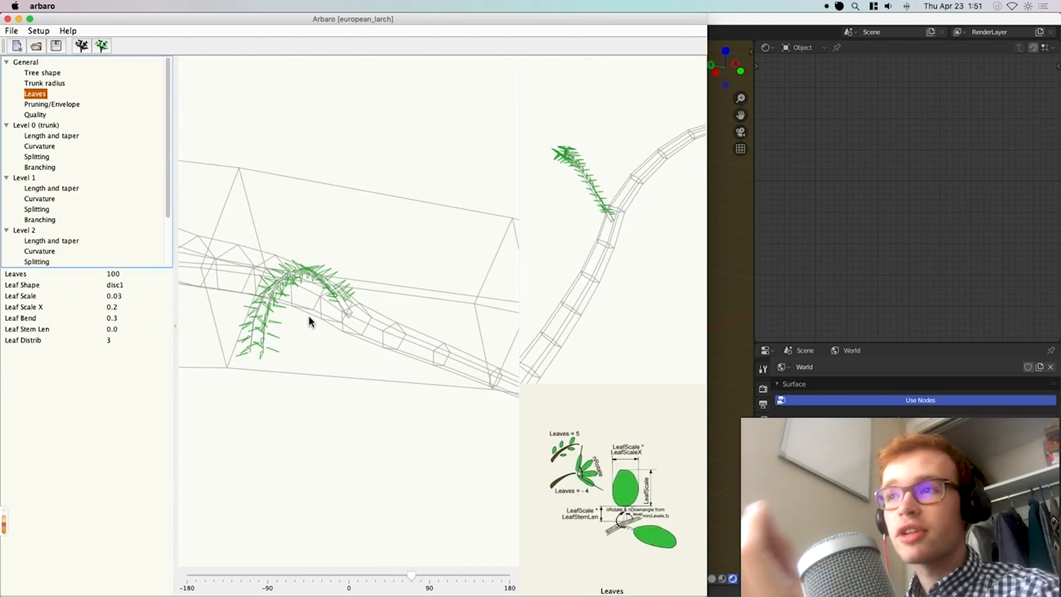
pyautogui.click(52, 239)
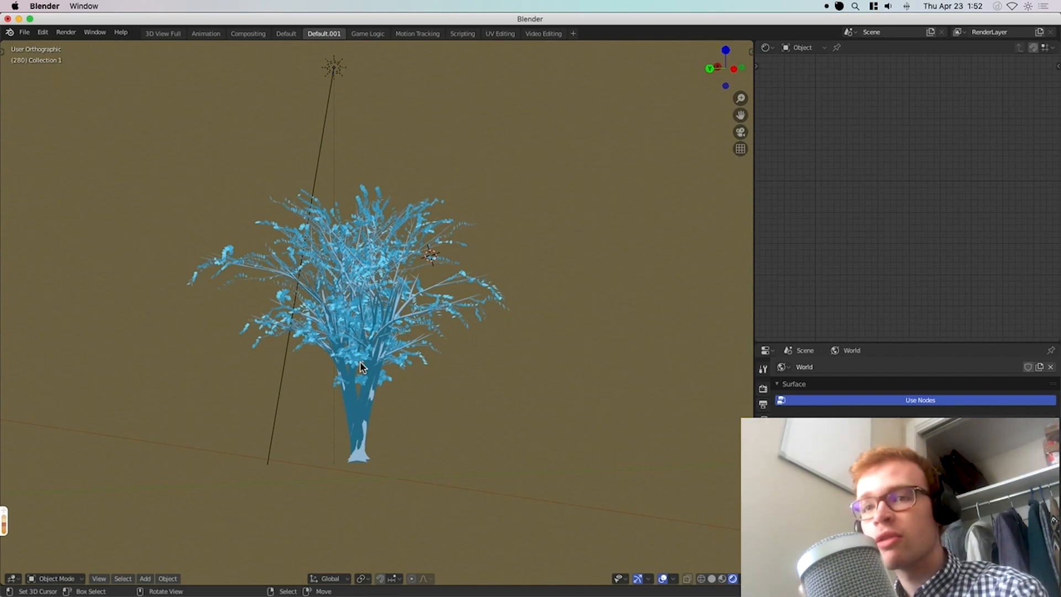
pyautogui.moveTo(463, 369)
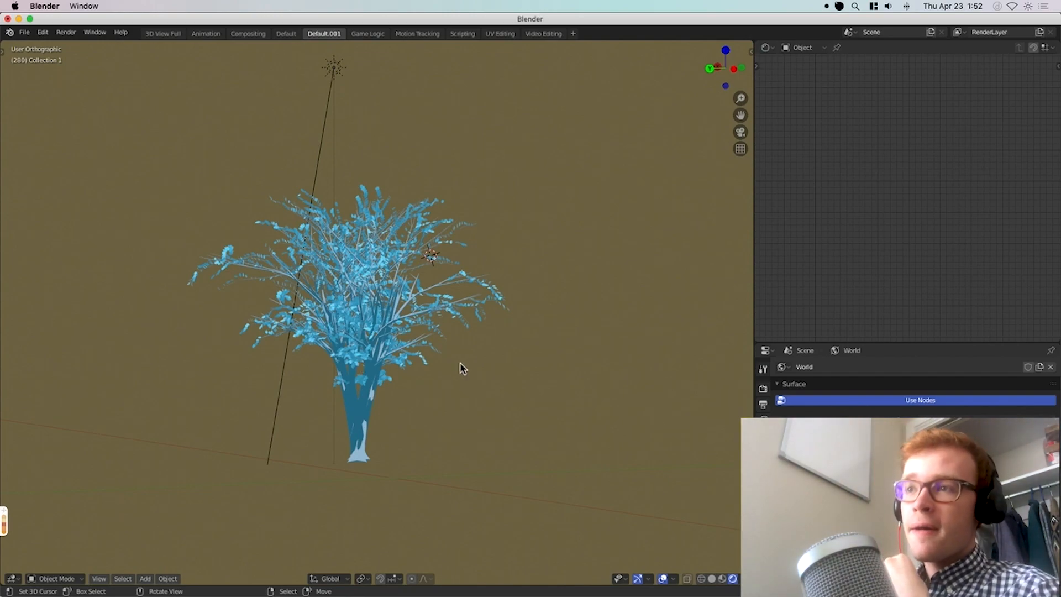